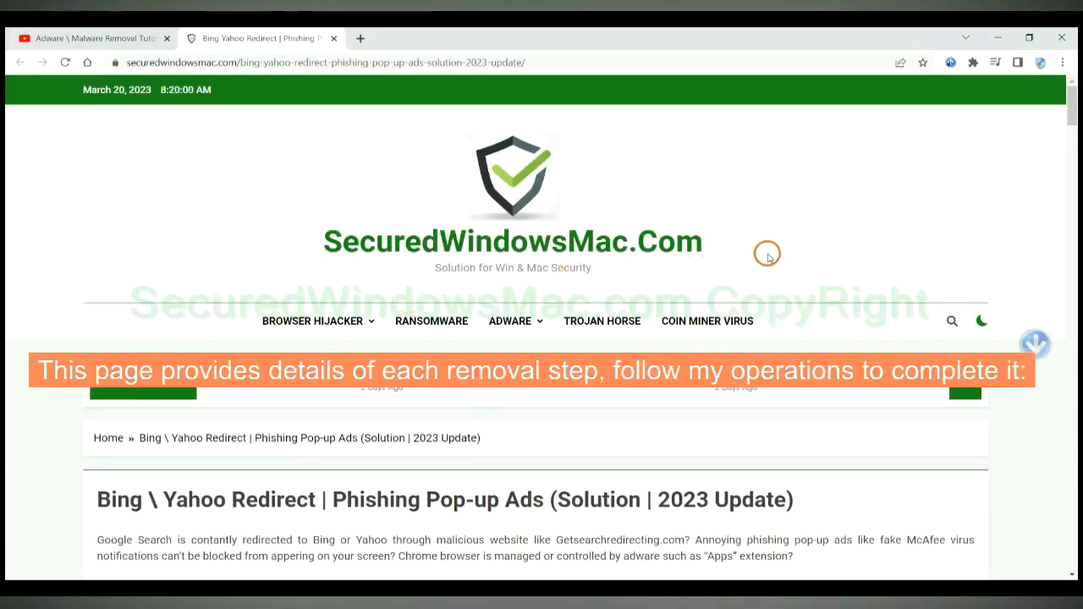
# Step: Scroll the SecuredWindowsMac guide down to the Instant Automatic Removal section's SpyHunter downloads
pyautogui.scroll(-3)
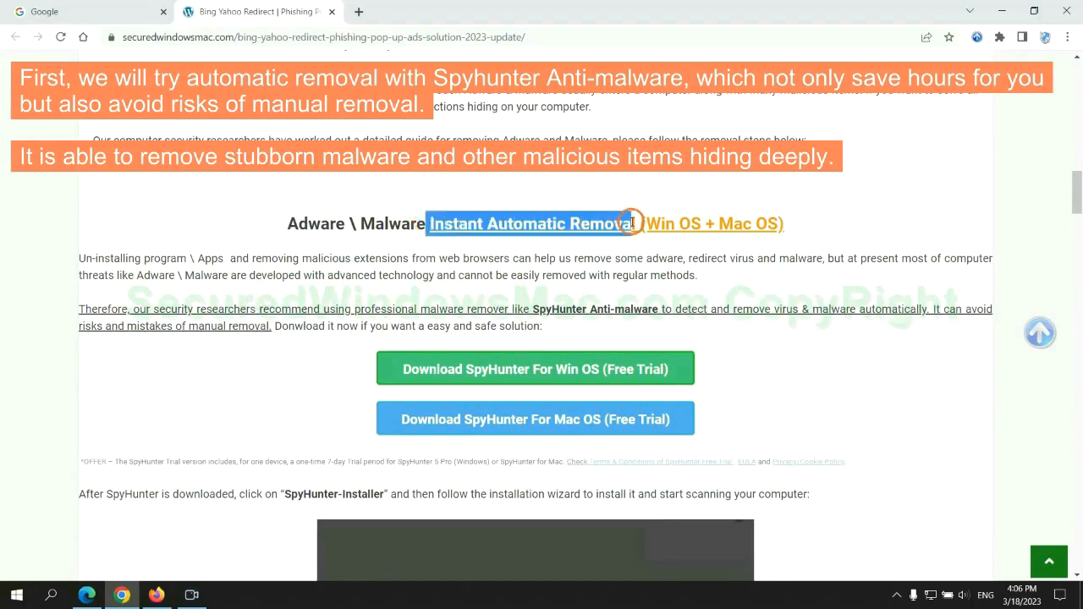
pyautogui.moveTo(539, 187)
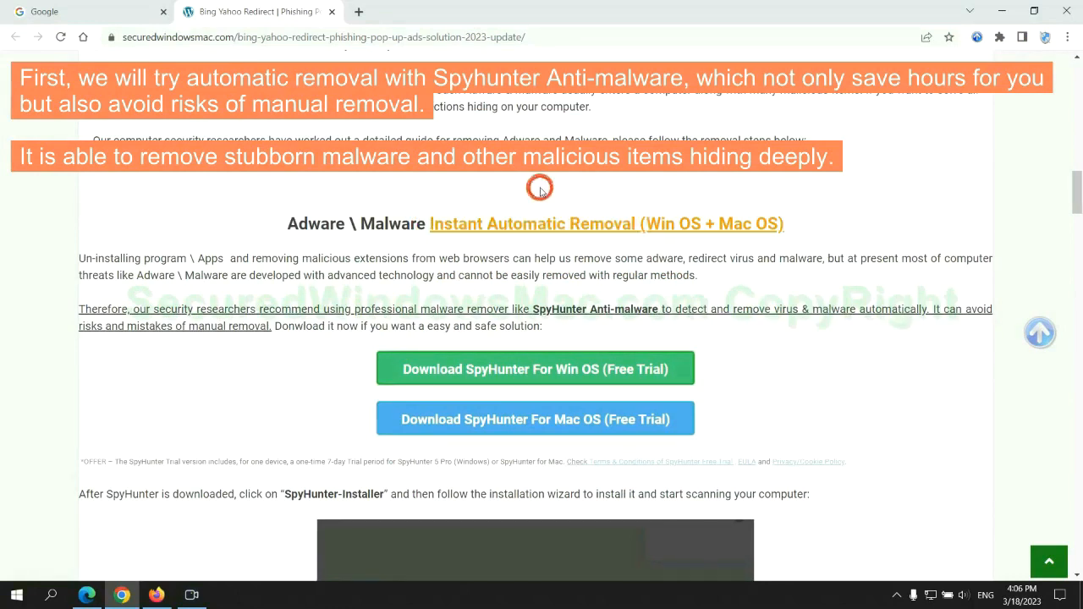
pyautogui.moveTo(542, 258)
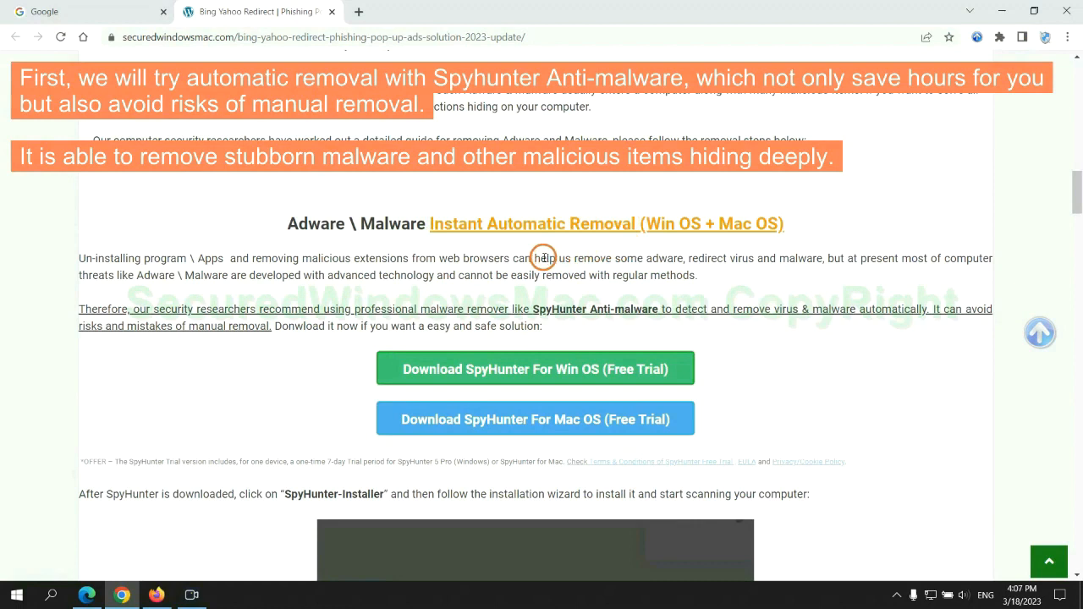
pyautogui.moveTo(461, 267)
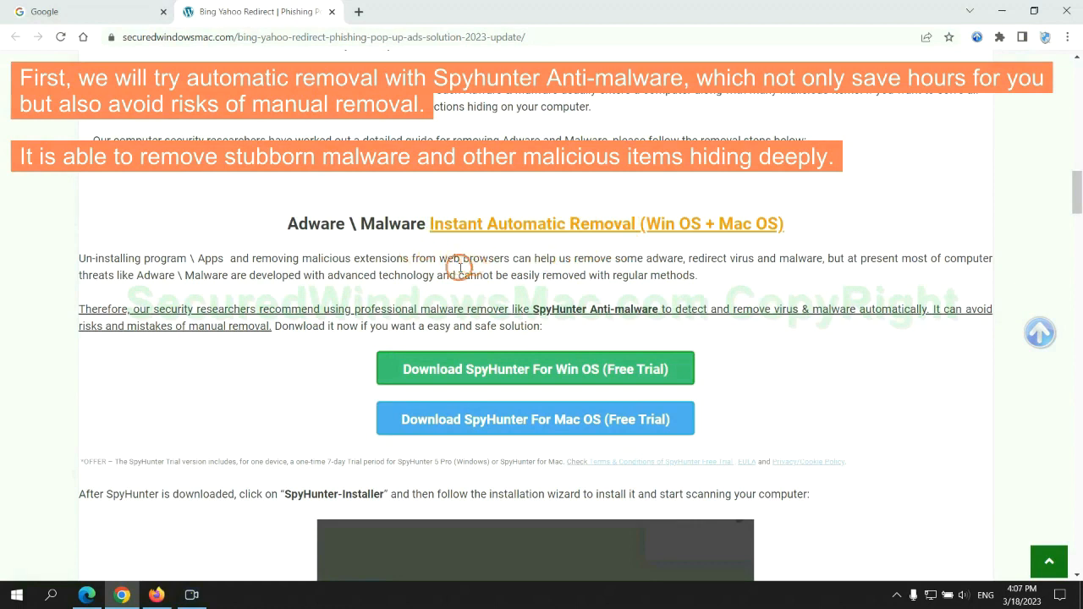
pyautogui.moveTo(936, 280)
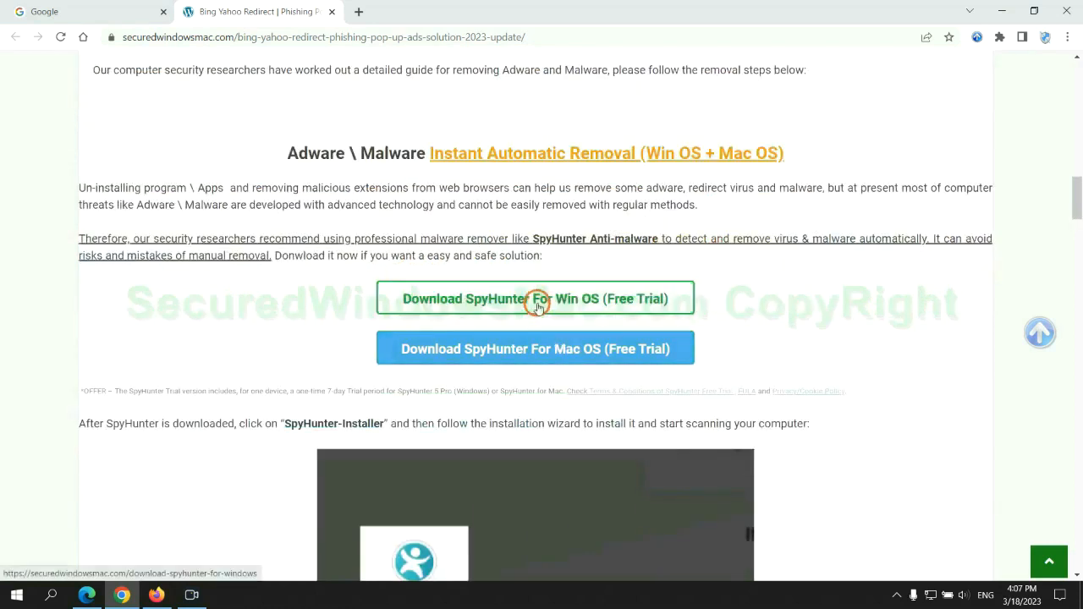
pyautogui.moveTo(548, 340)
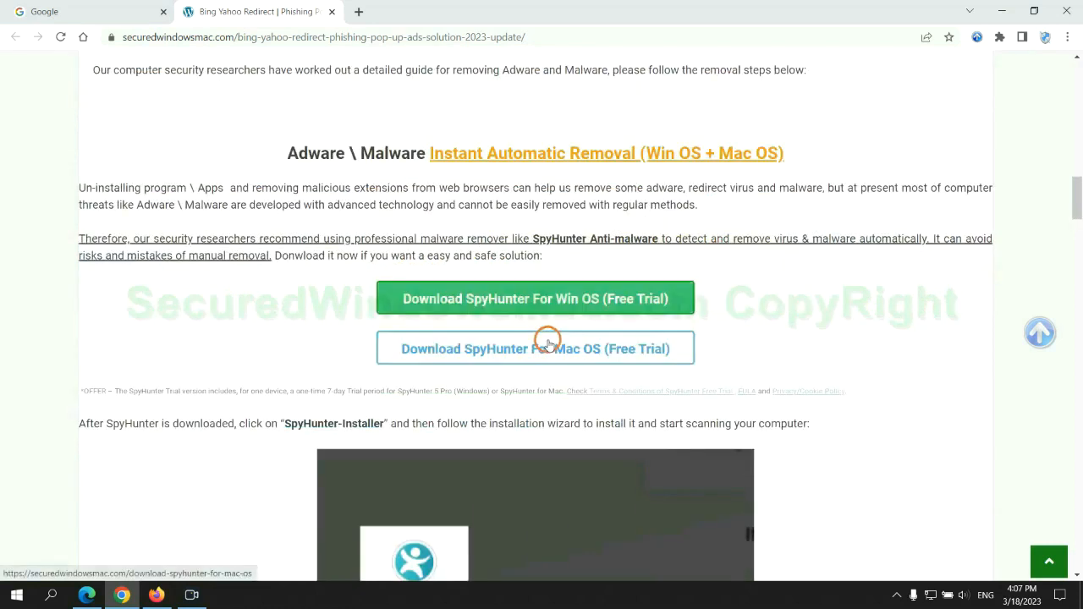
pyautogui.scroll(-3)
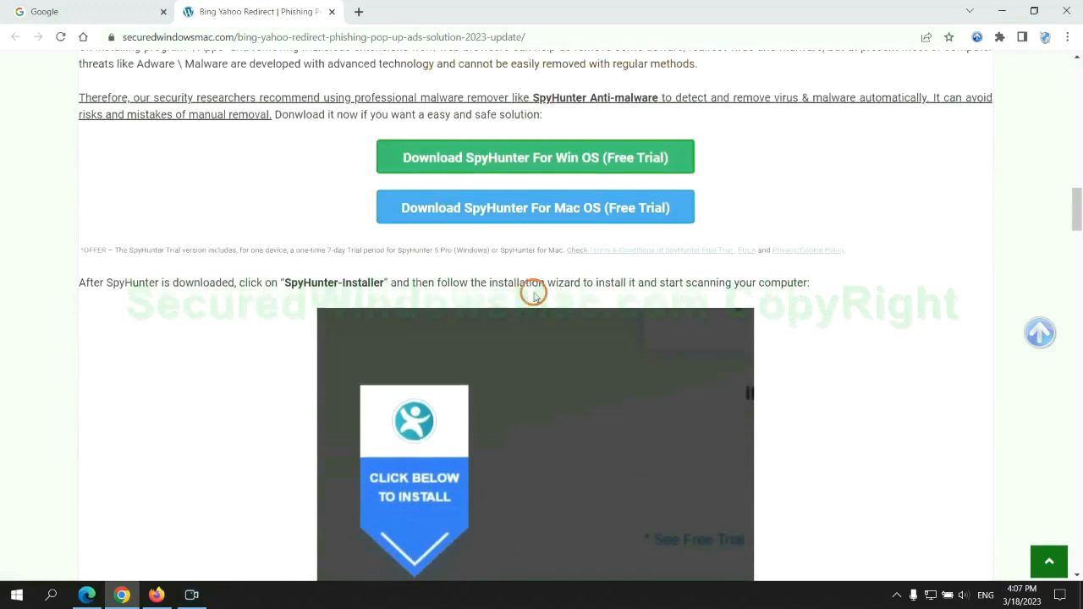
# Step: Download SpyHunter-Installer.exe for Windows and launch it from the download bar
pyautogui.click(535, 157)
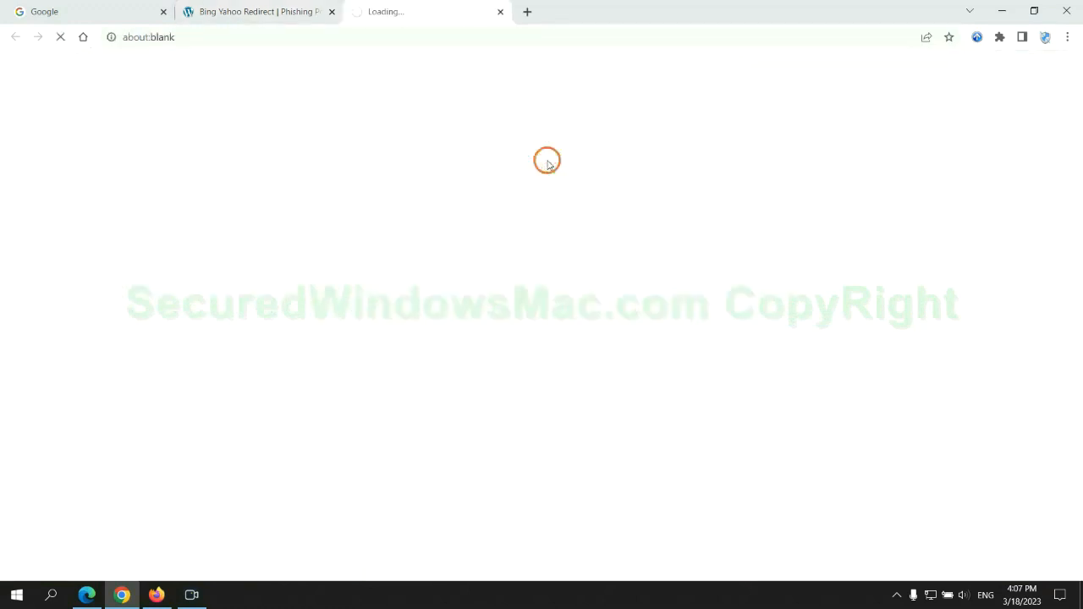
pyautogui.click(535, 158)
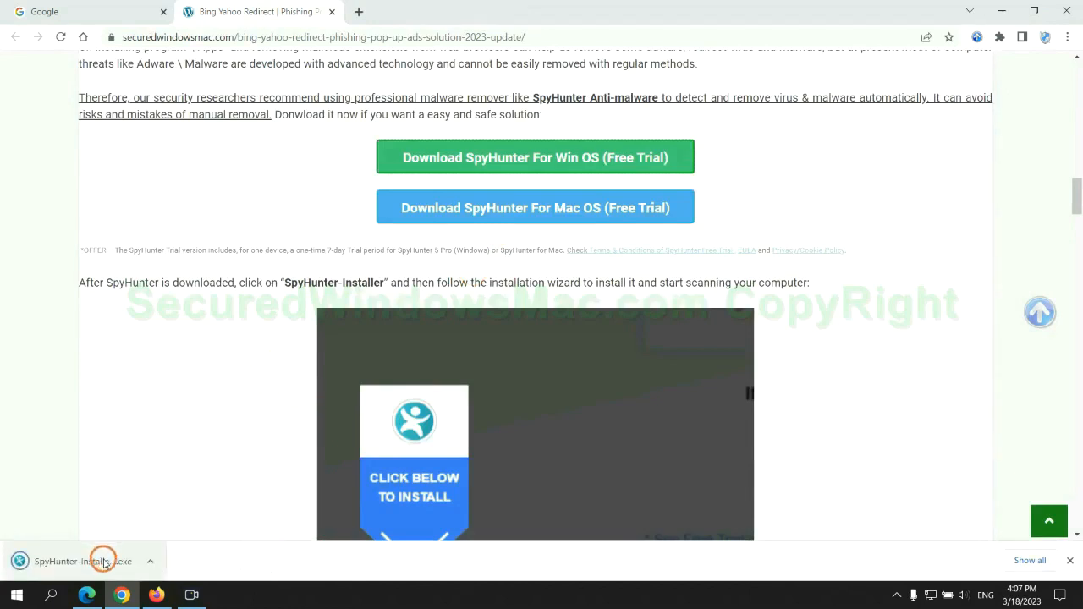
pyautogui.click(85, 561)
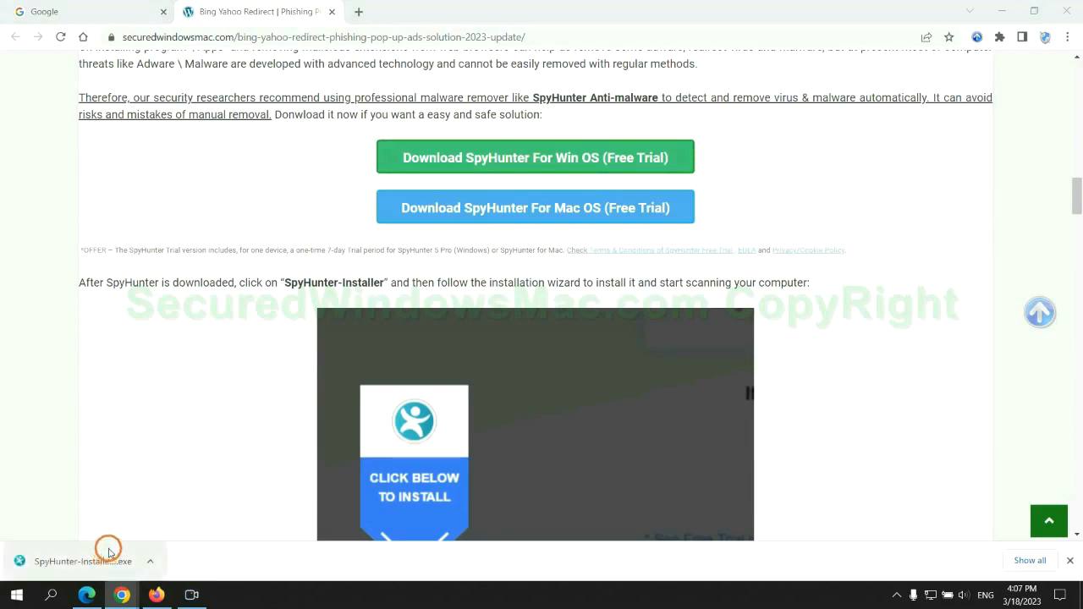
pyautogui.click(83, 560)
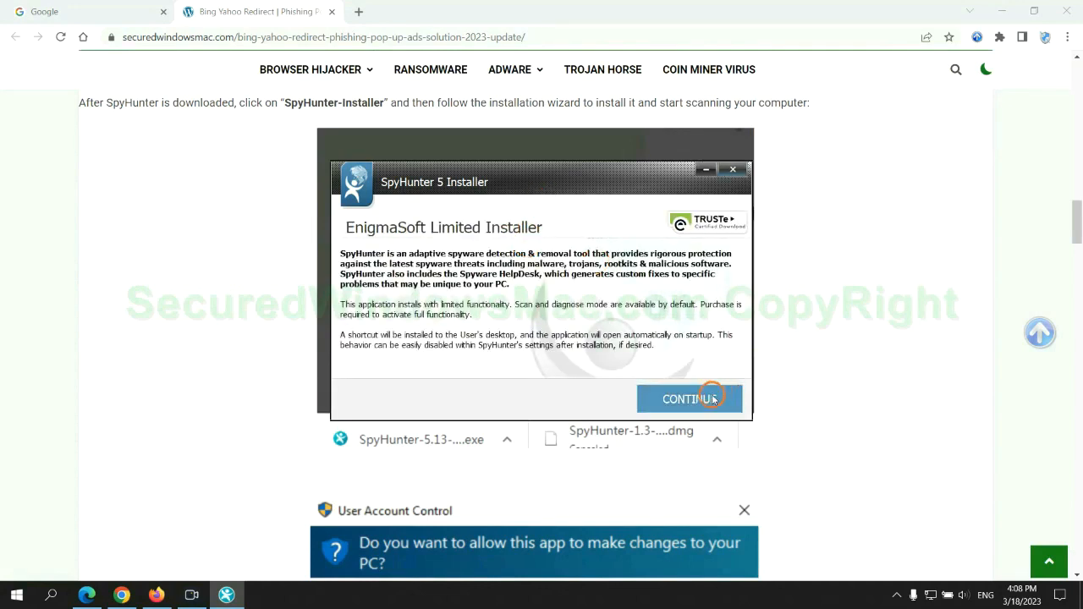
# Step: Continue the SpyHunter 5 install, pass the 703-issue scan results, and start the 7-day trial
pyautogui.click(689, 398)
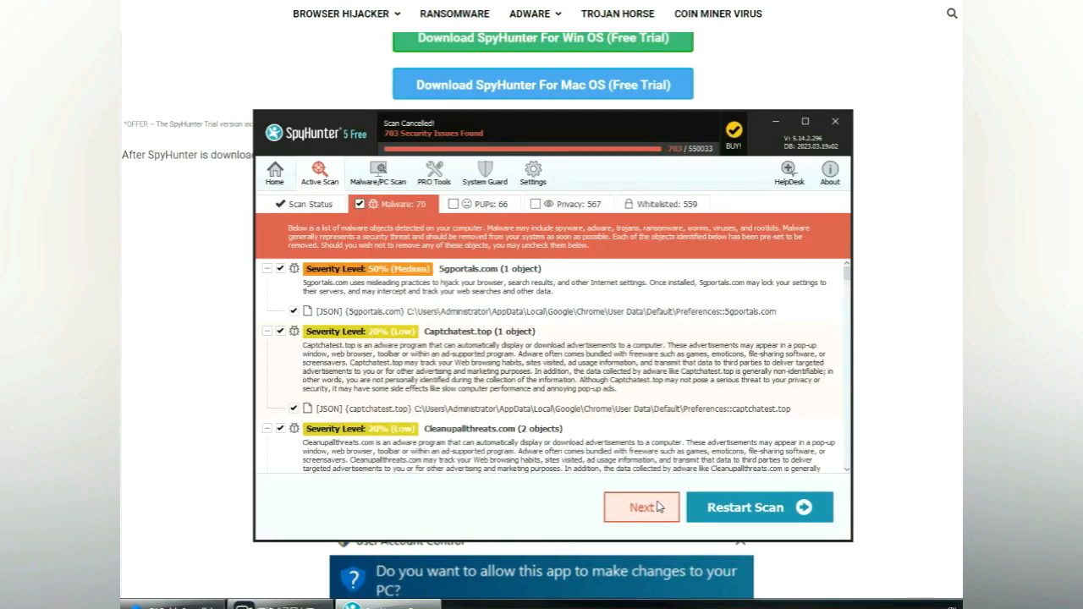
pyautogui.moveTo(664, 510)
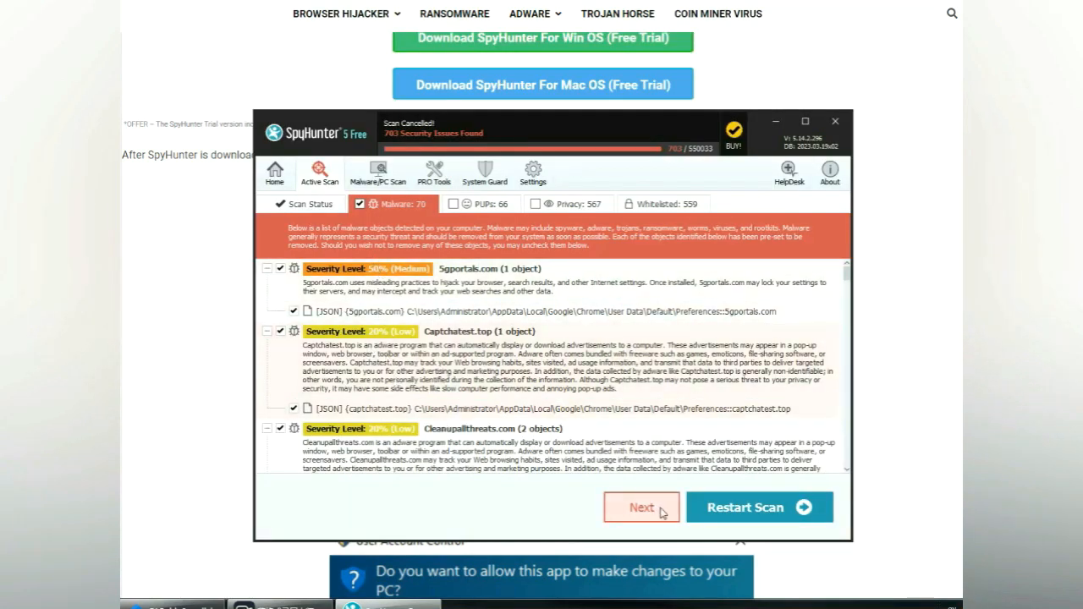
pyautogui.click(641, 506)
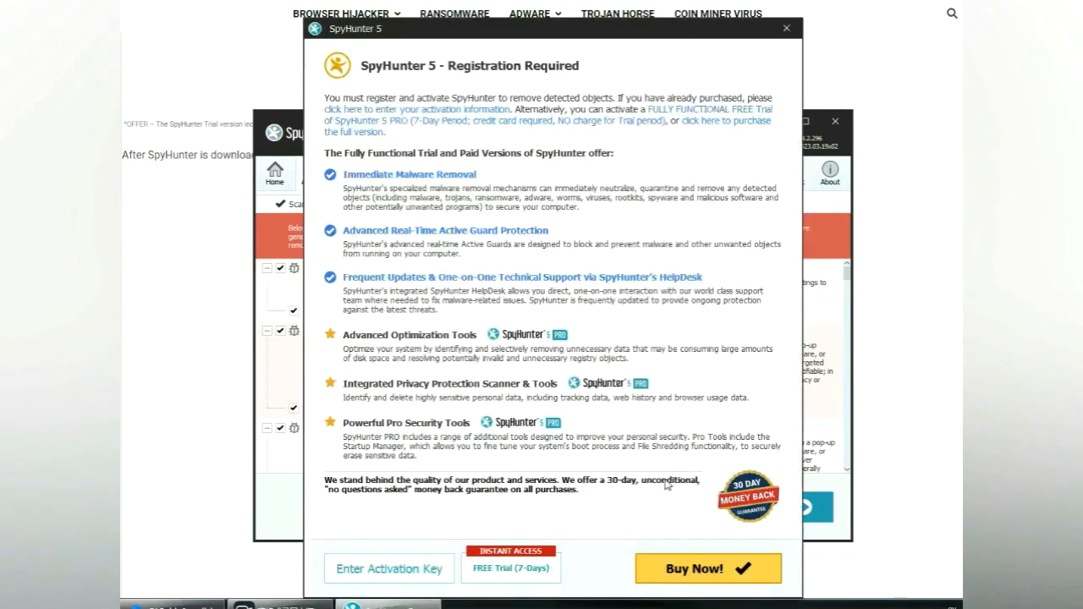
pyautogui.moveTo(522, 206)
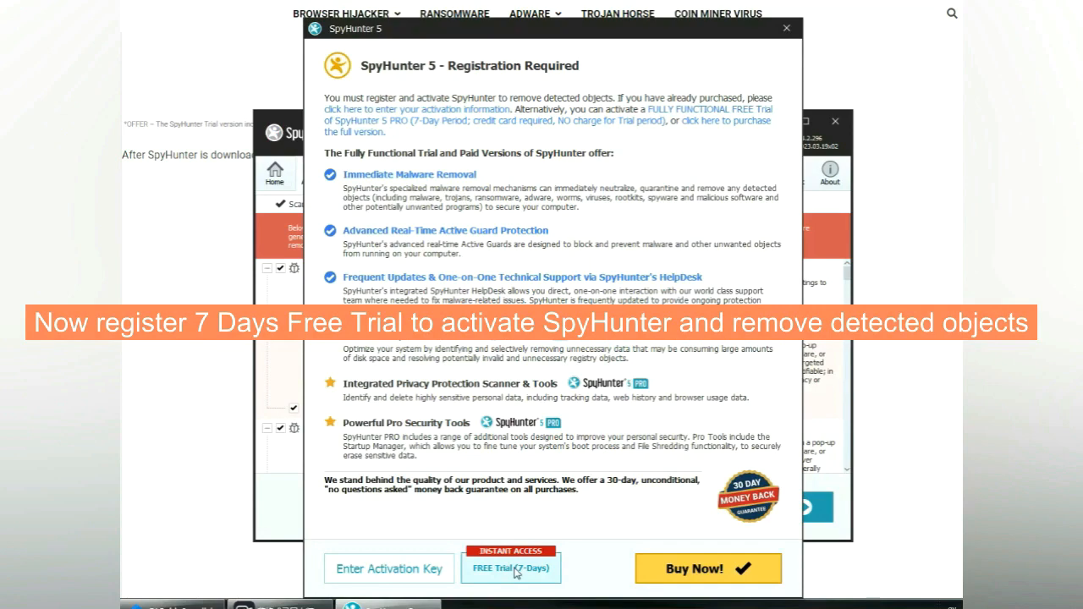
pyautogui.click(510, 569)
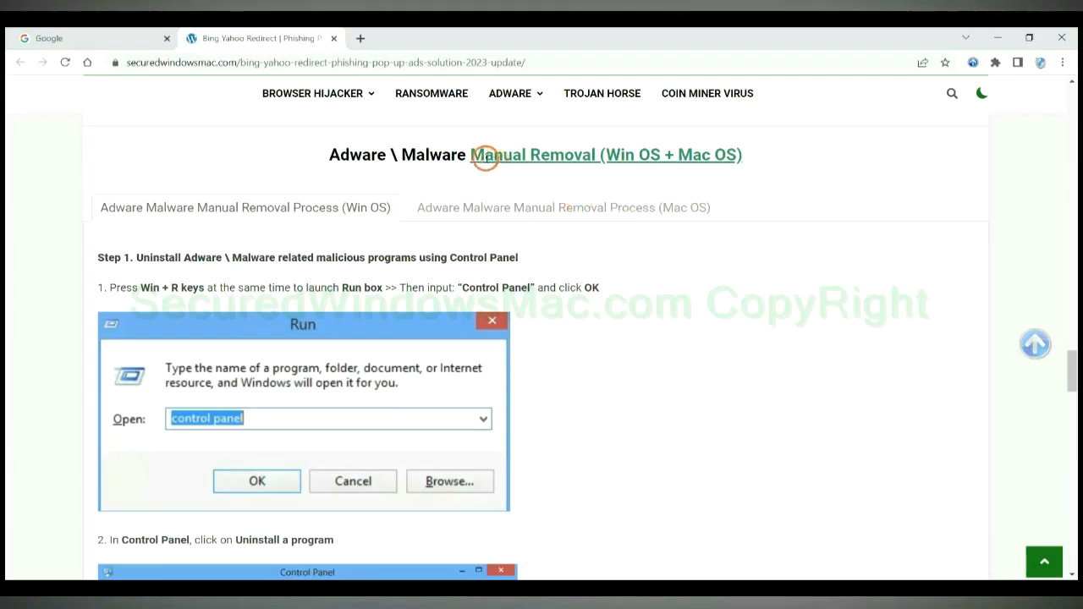
pyautogui.moveTo(493, 174)
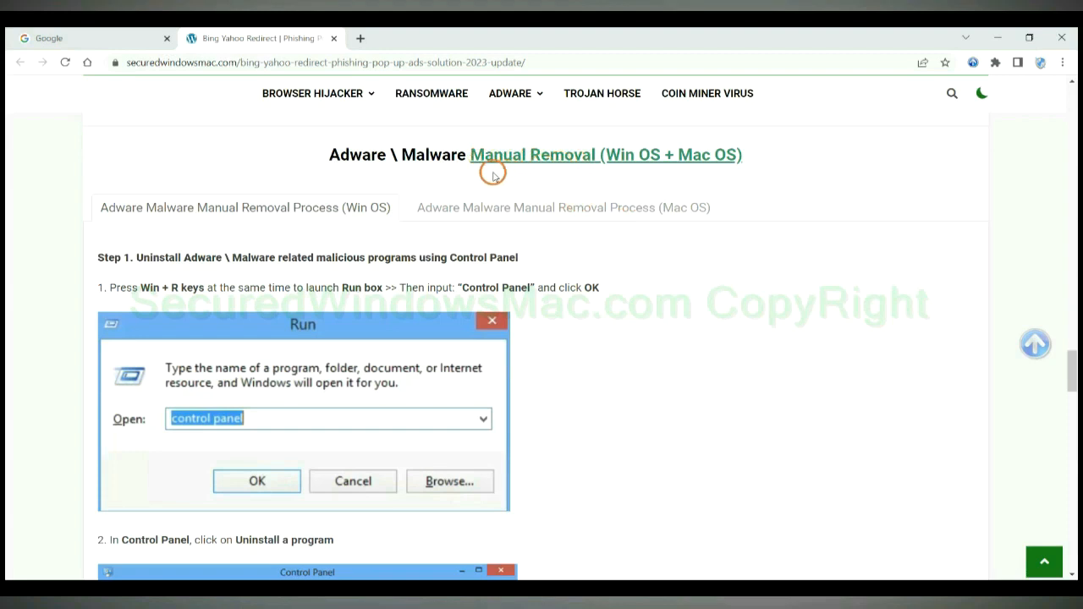
# Step: Switch to the Manual Removal Process (Win OS) tab and highlight the Step 1 heading
pyautogui.doubleClick(620, 155)
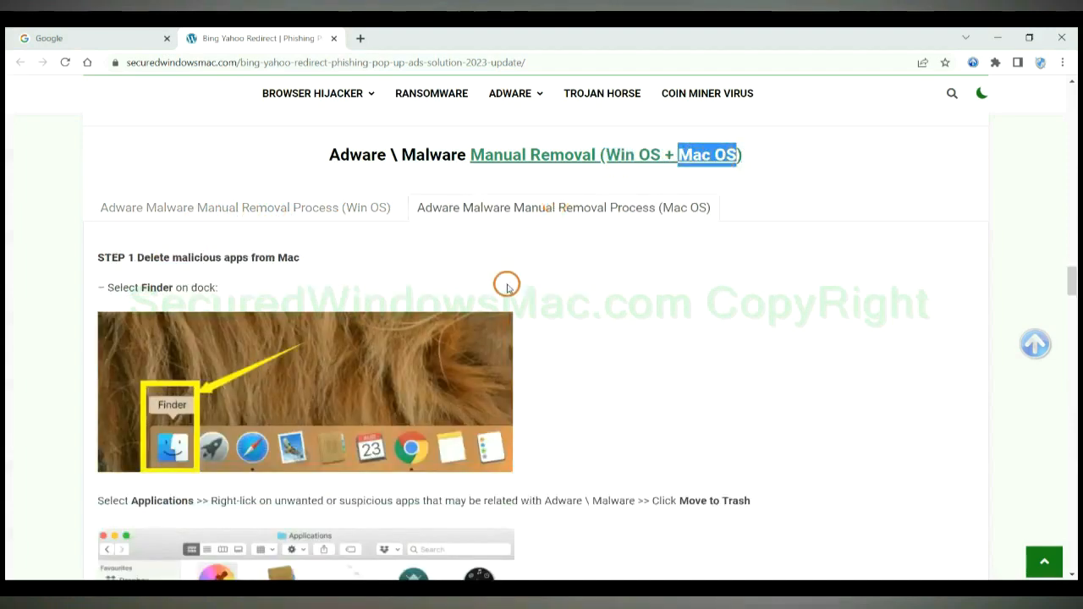
pyautogui.click(245, 207)
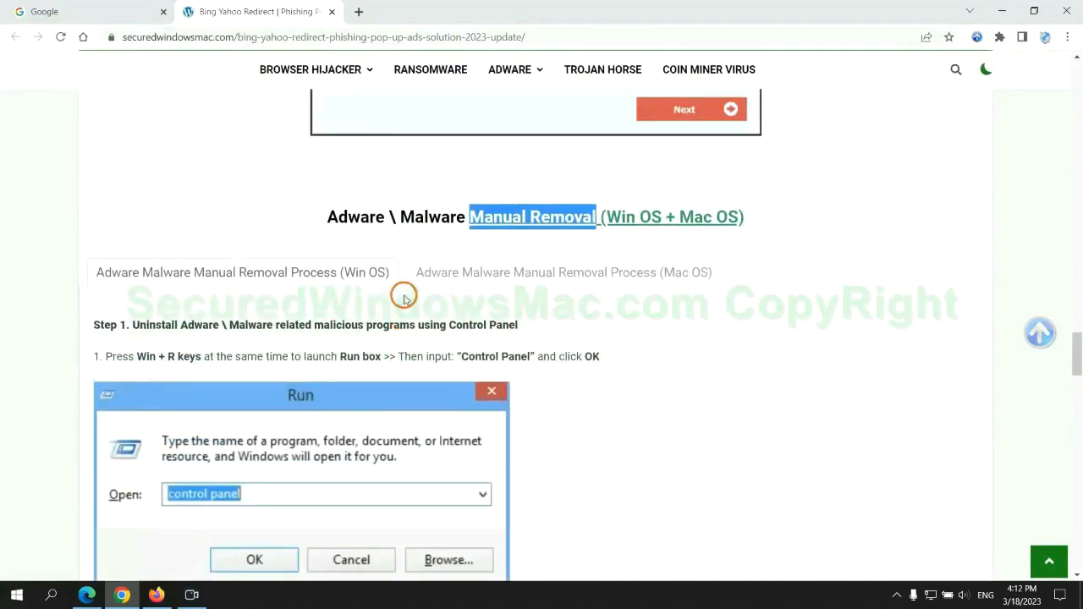
pyautogui.scroll(-3)
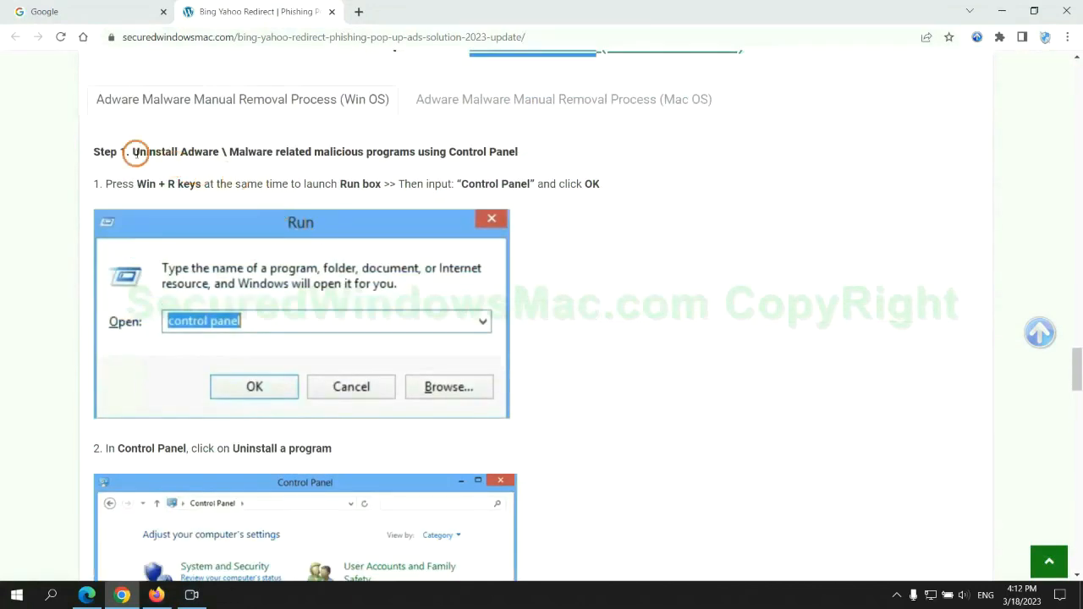
pyautogui.moveTo(155, 156)
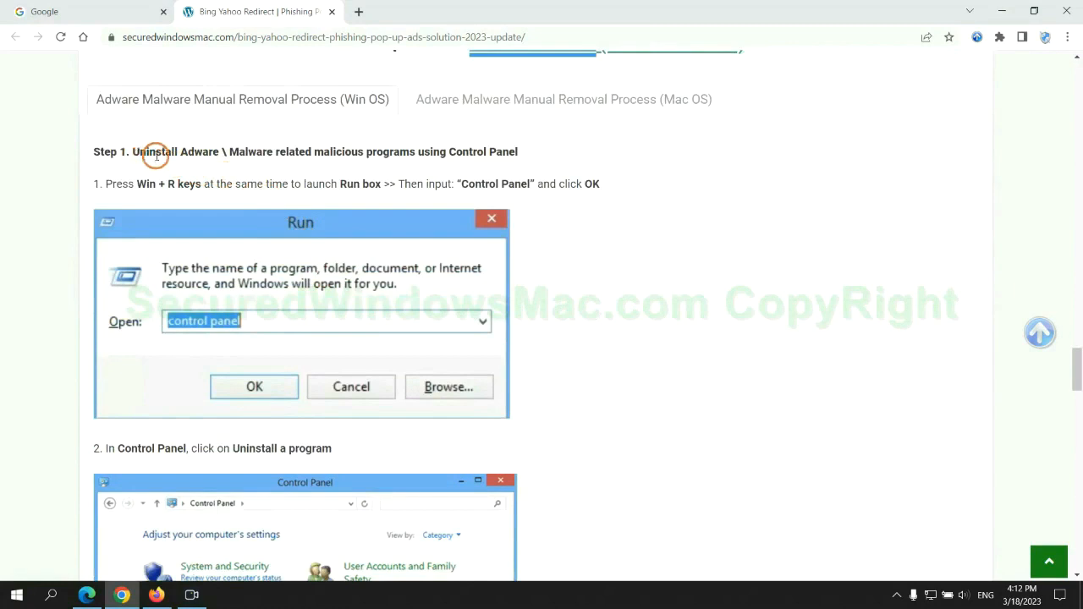
pyautogui.moveTo(132, 152); pyautogui.dragTo(414, 152)
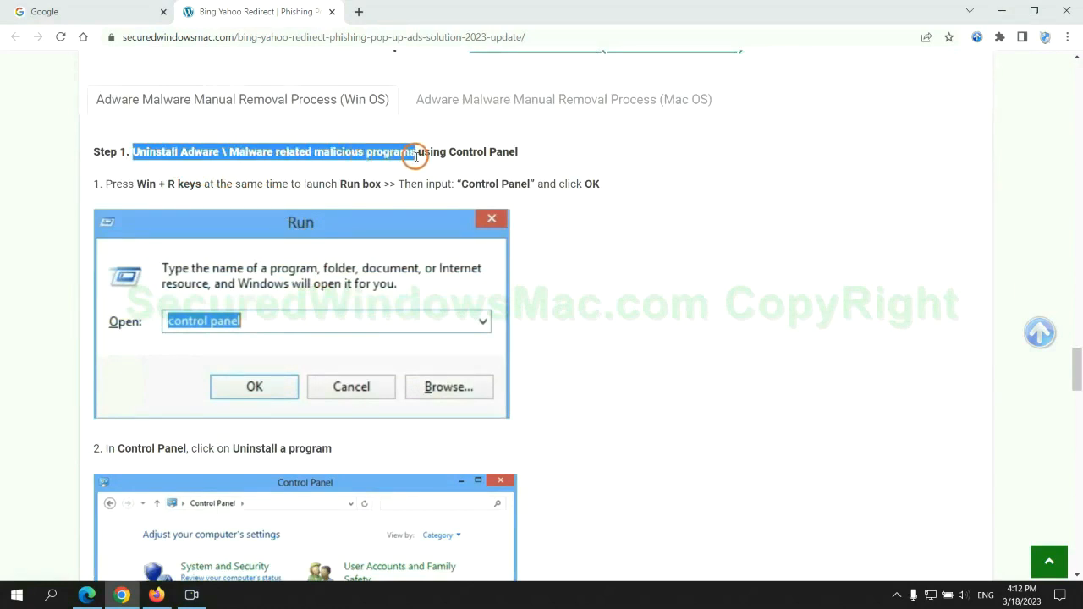
pyautogui.scroll(-3)
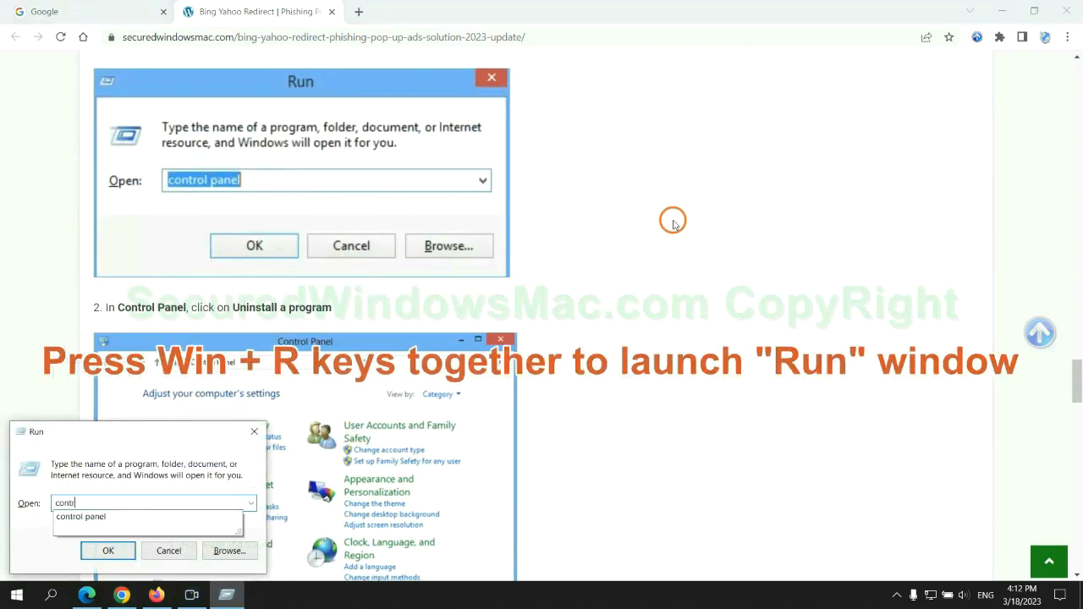
# Step: Open Control Panel's Uninstall a program list and uninstall Lantern
pyautogui.write('control panel')
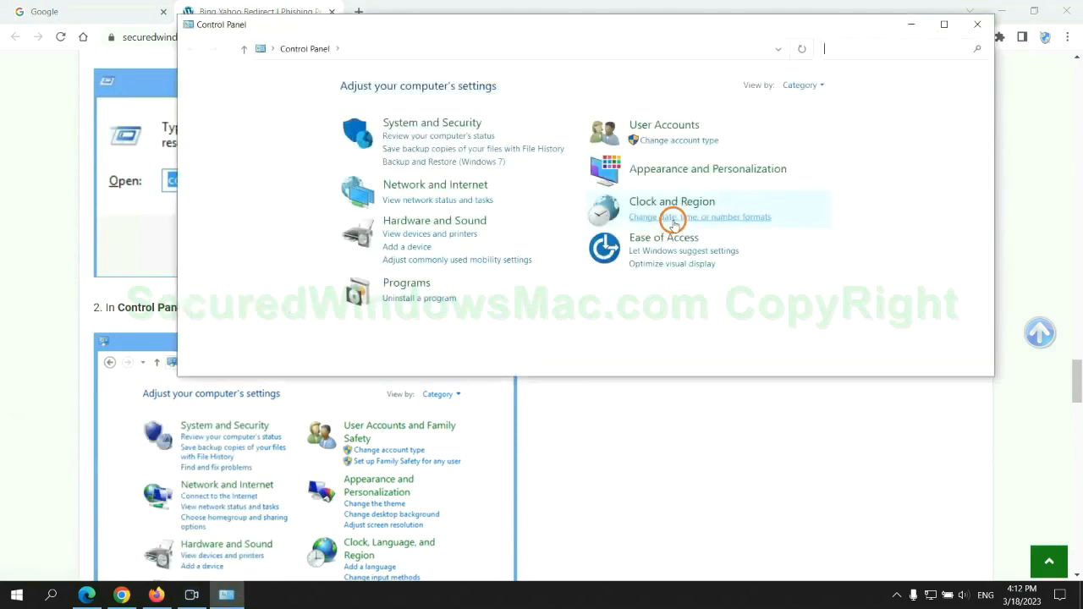
pyautogui.click(419, 298)
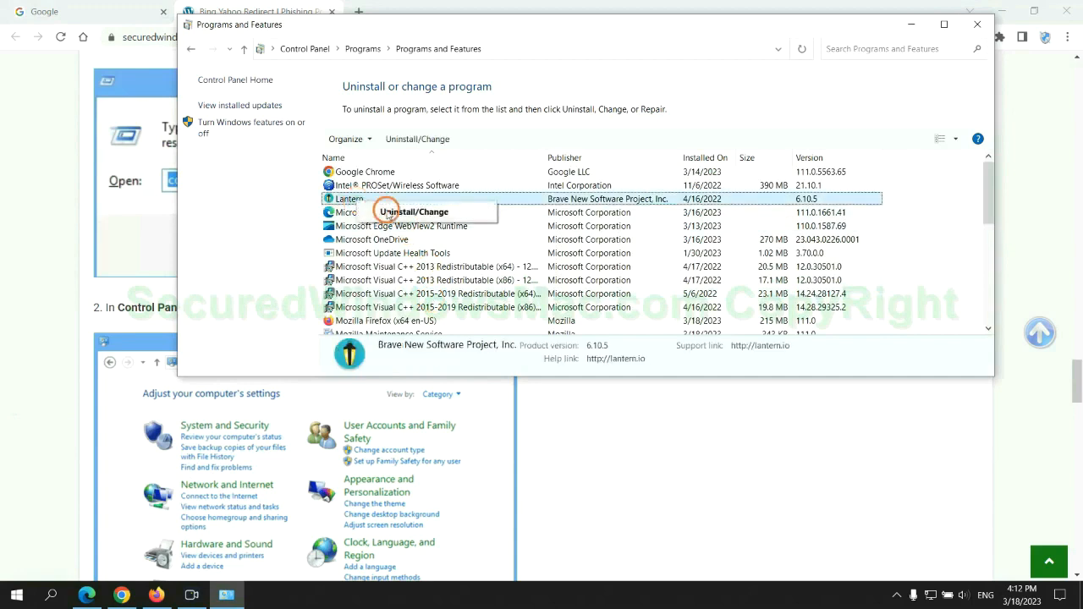
pyautogui.click(977, 24)
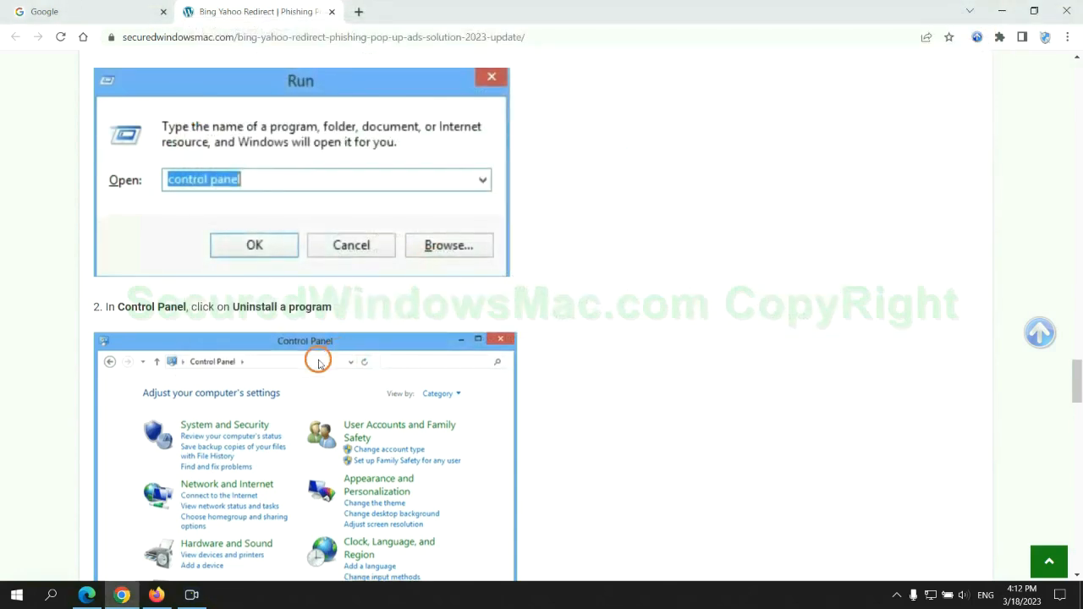
pyautogui.scroll(-3)
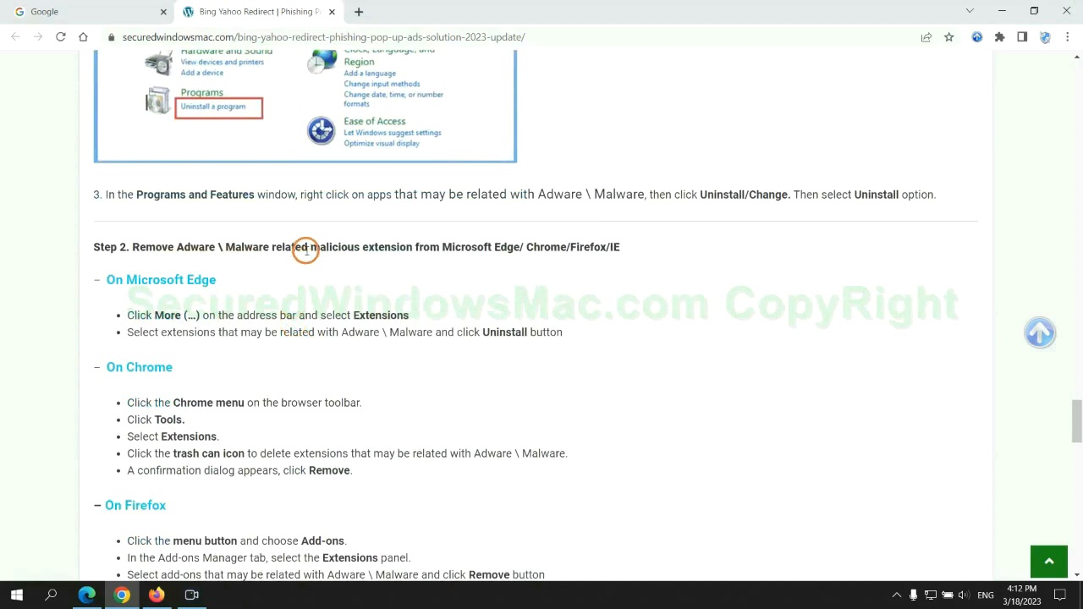
pyautogui.moveTo(277, 296)
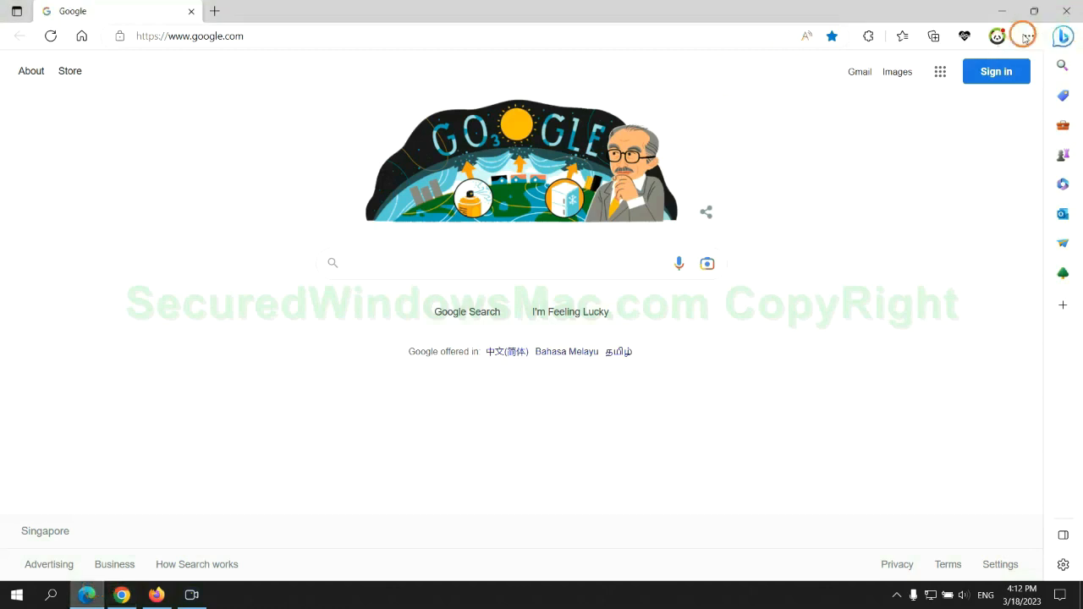
pyautogui.moveTo(896, 35)
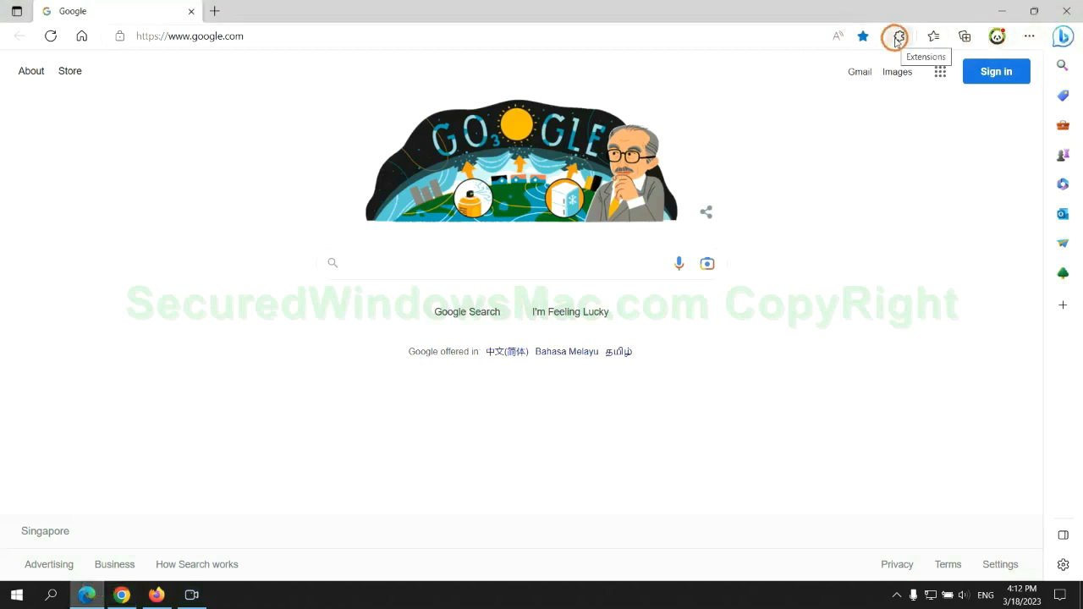
# Step: Remove the McAfee WebAdvisor extension on Edge's extensions page and confirm the removal
pyautogui.click(895, 36)
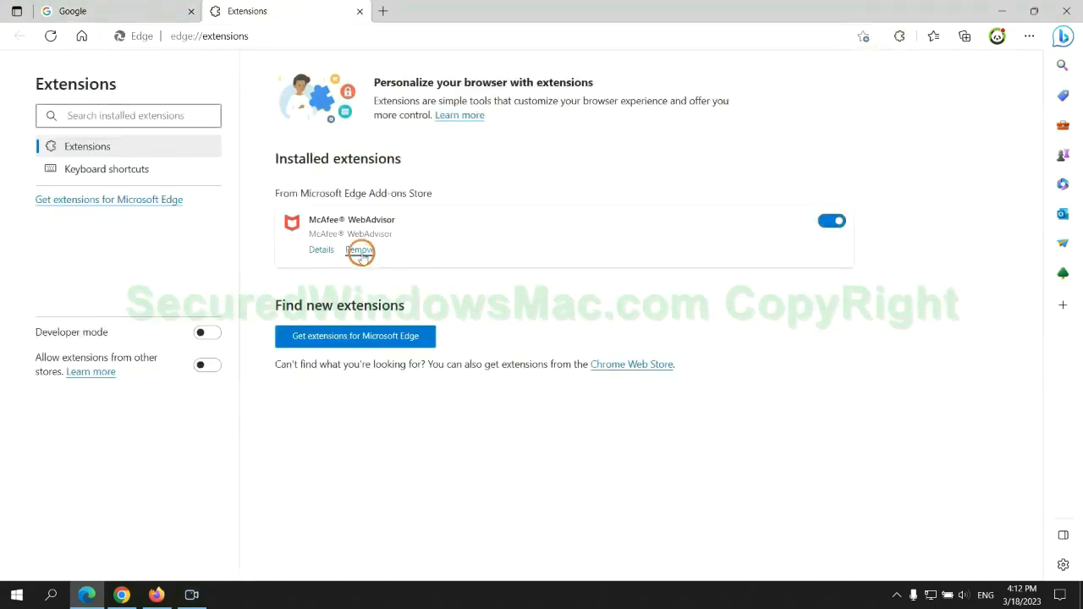
pyautogui.click(359, 248)
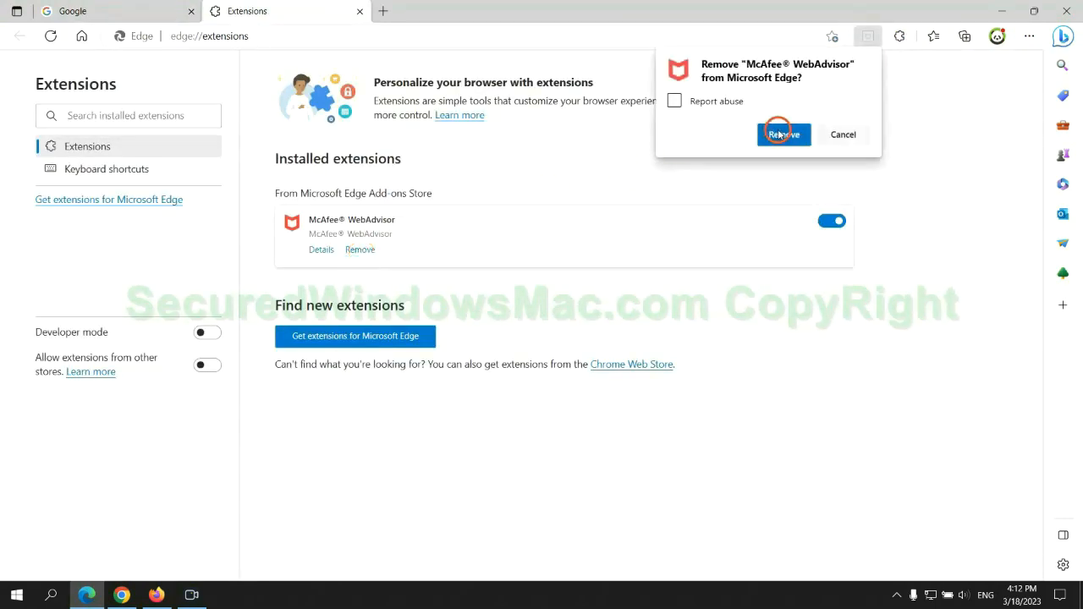
pyautogui.click(783, 134)
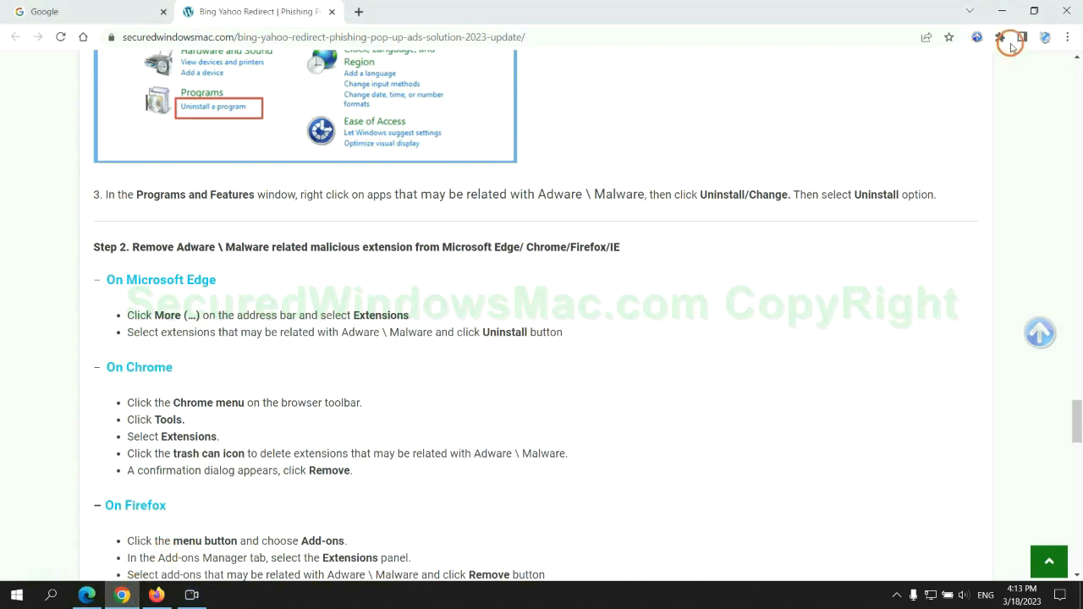
# Step: Remove the Ecosia extension from Chrome's Manage extensions page
pyautogui.click(999, 37)
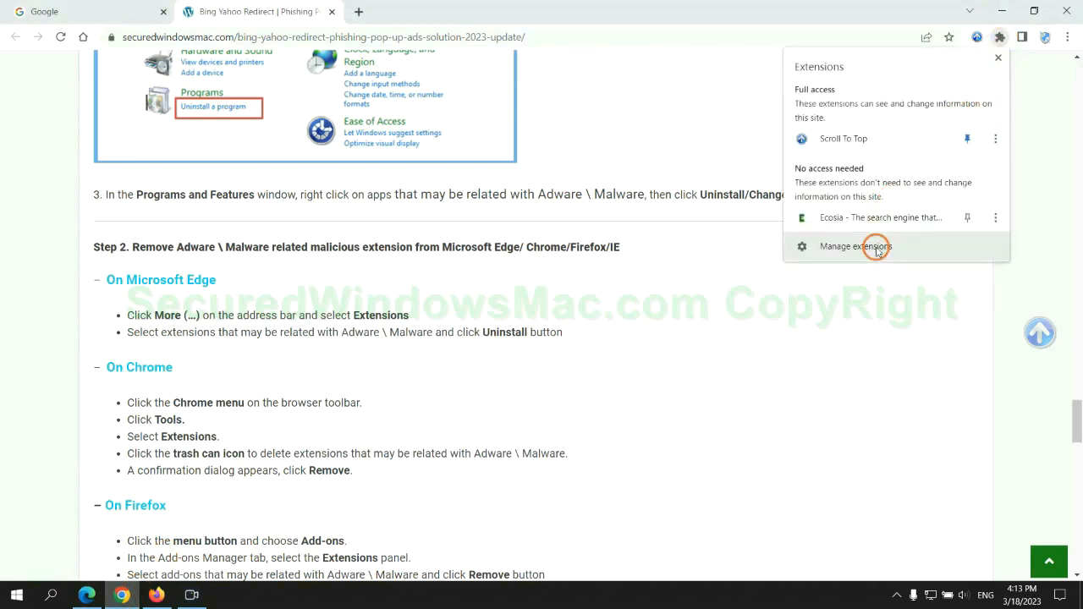
pyautogui.click(855, 246)
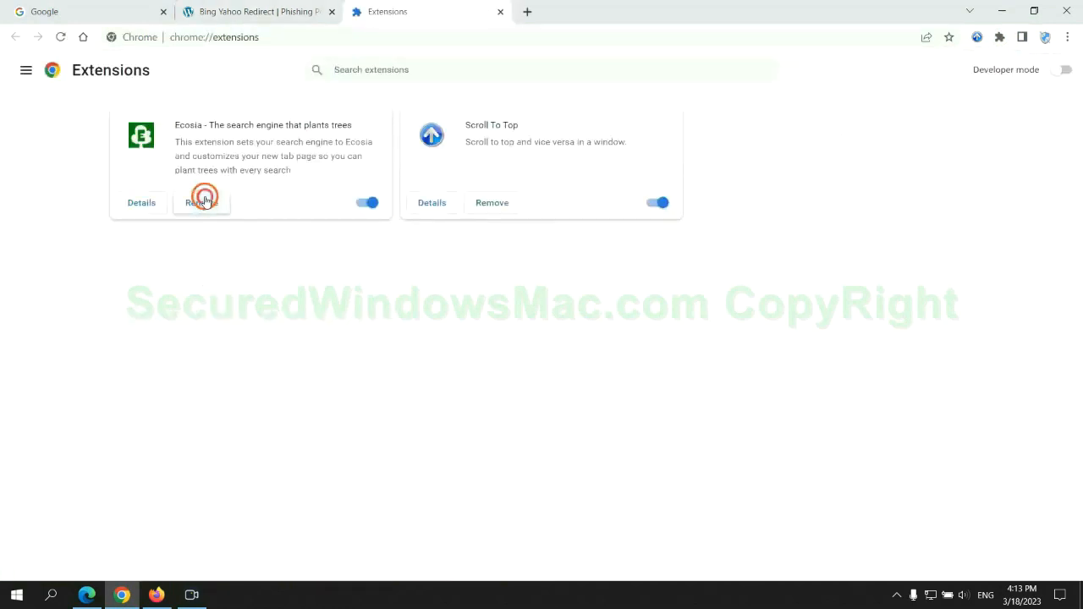
pyautogui.click(201, 202)
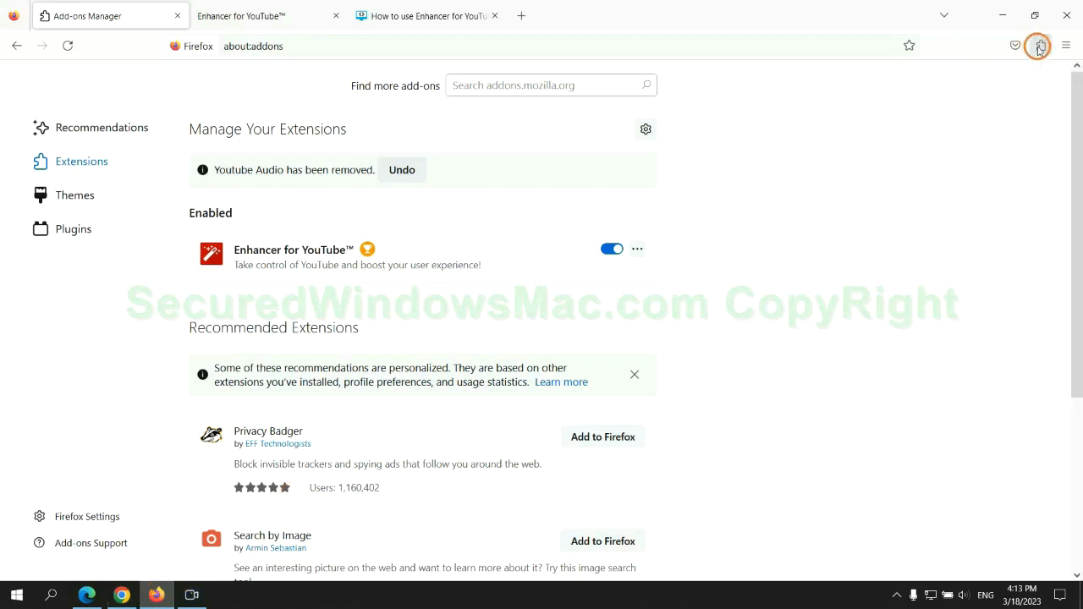
# Step: Remove Enhancer for YouTube from Firefox's add-ons manager
pyautogui.click(1040, 45)
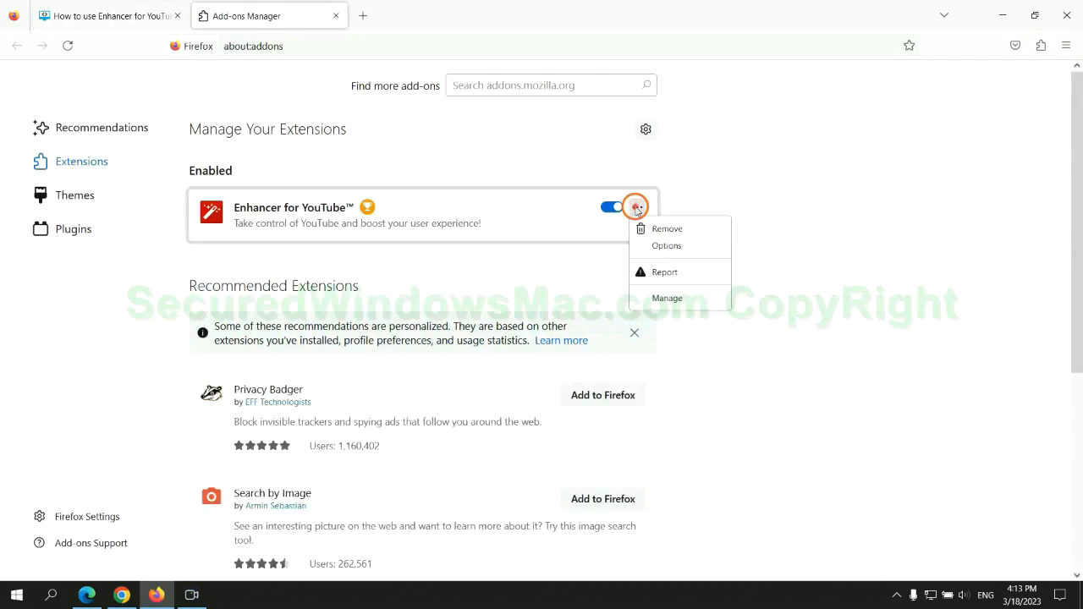
pyautogui.moveTo(667, 229)
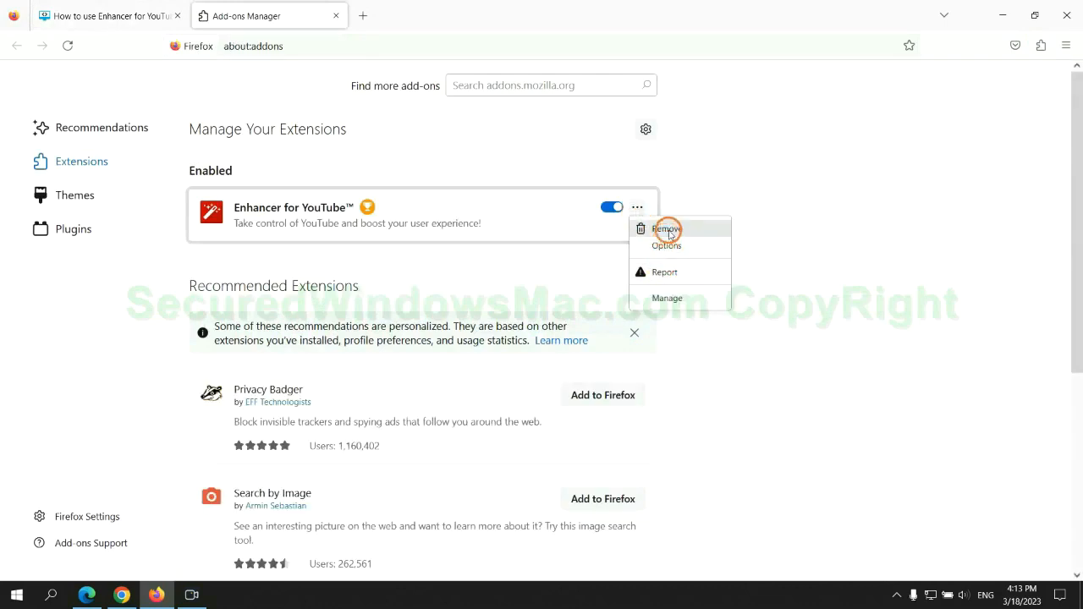
pyautogui.click(666, 229)
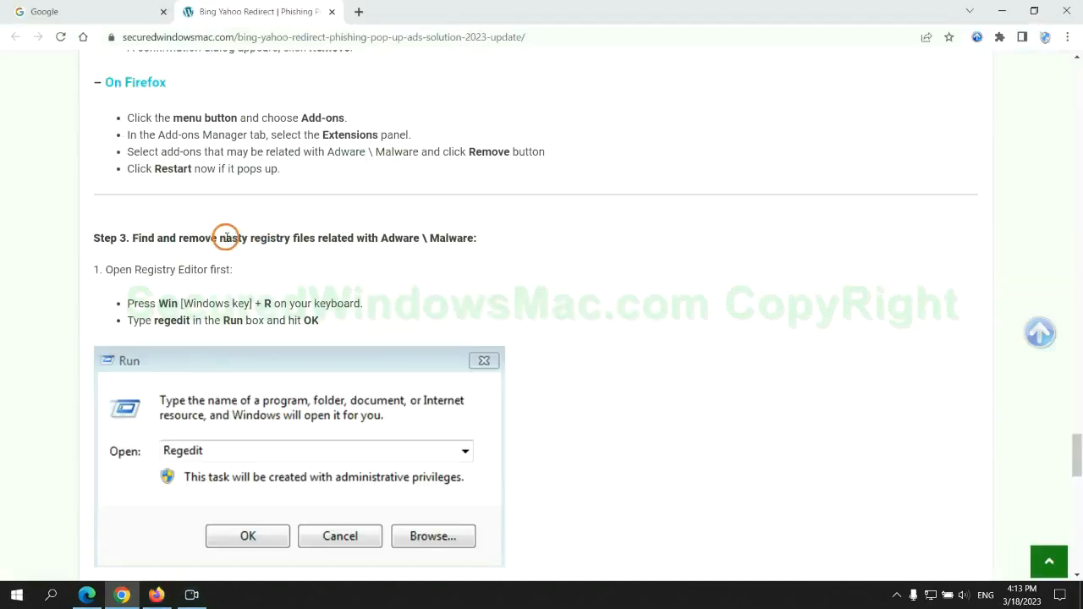
# Step: Scroll the guide down to Step 3's Registry Editor instructions
pyautogui.scroll(-3)
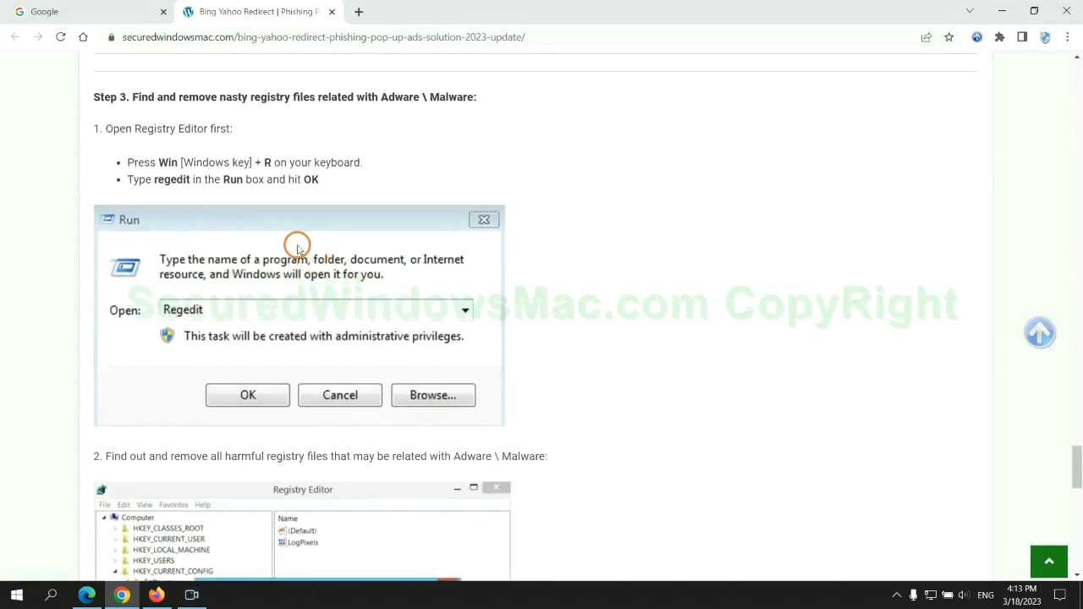
pyautogui.moveTo(220, 195)
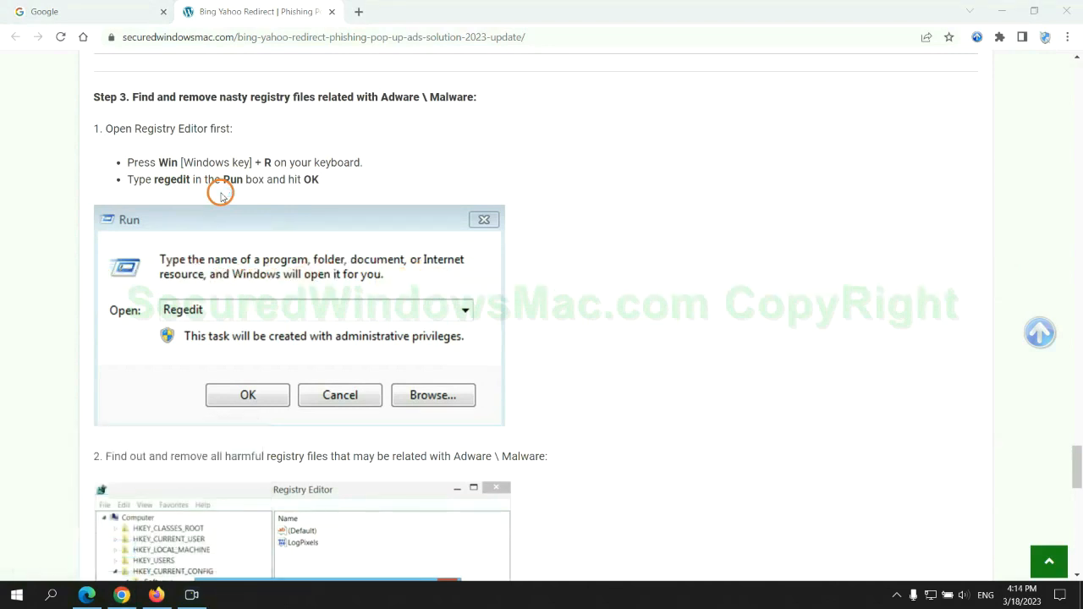
# Step: Search the registry for 'App' and bring up actions for the found StoreAppsOnTaskbar value
pyautogui.click(247, 395)
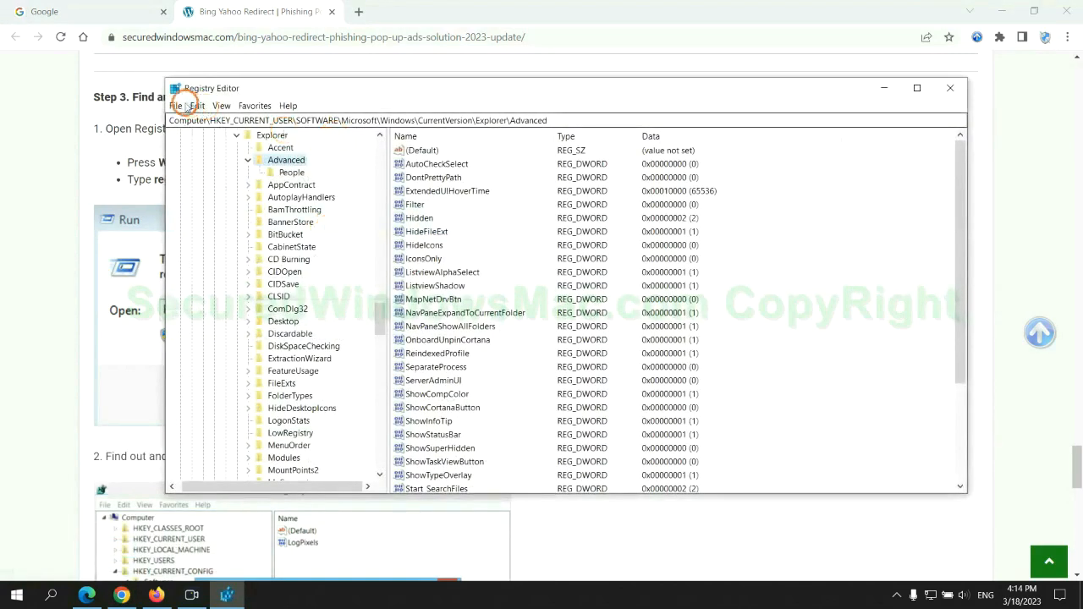
pyautogui.click(197, 105)
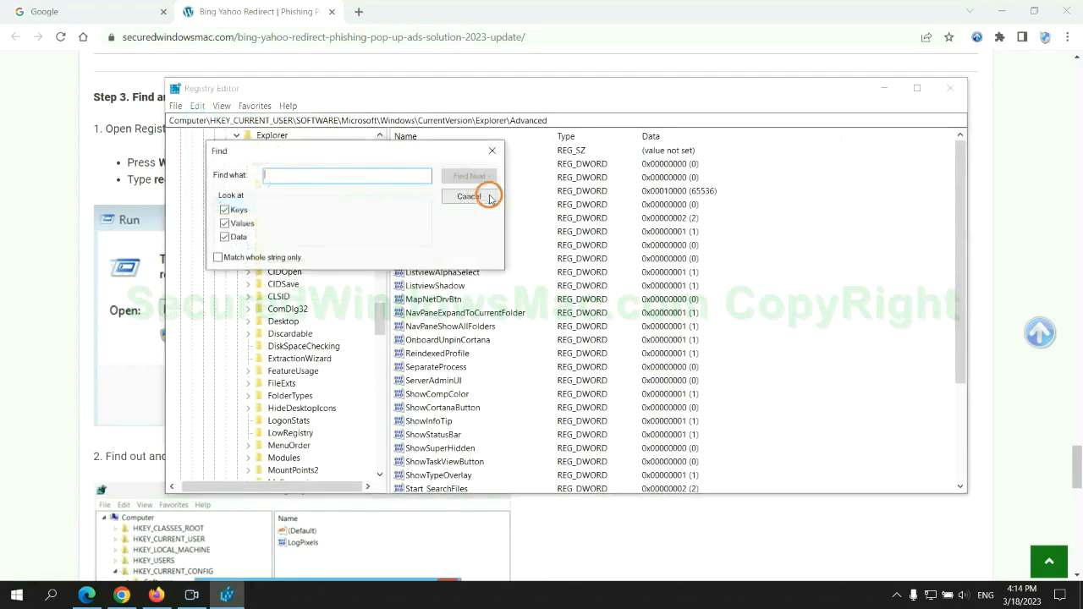
pyautogui.write('App')
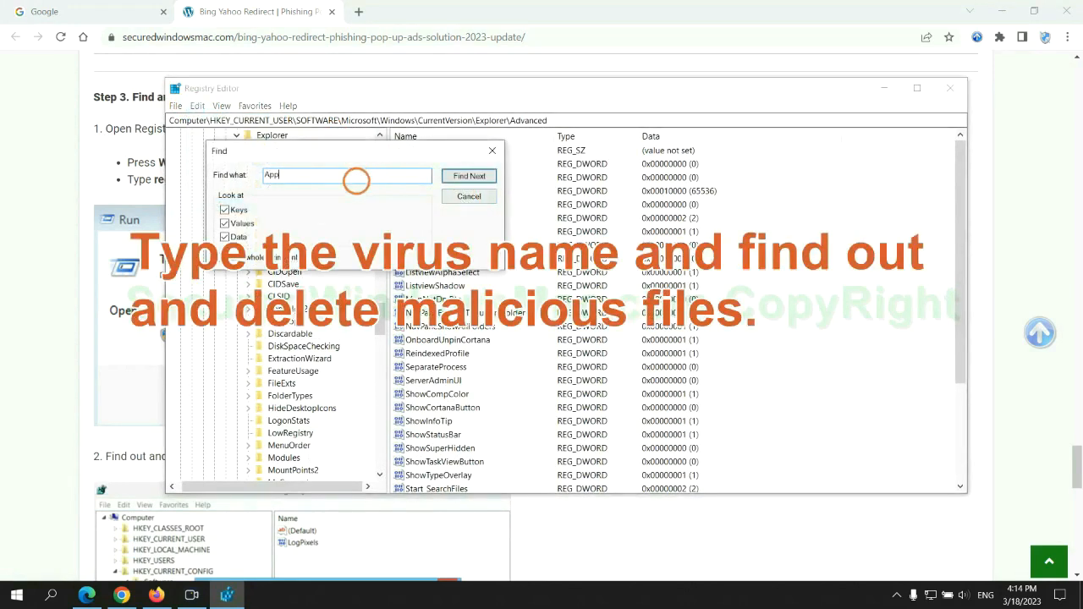
pyautogui.click(469, 175)
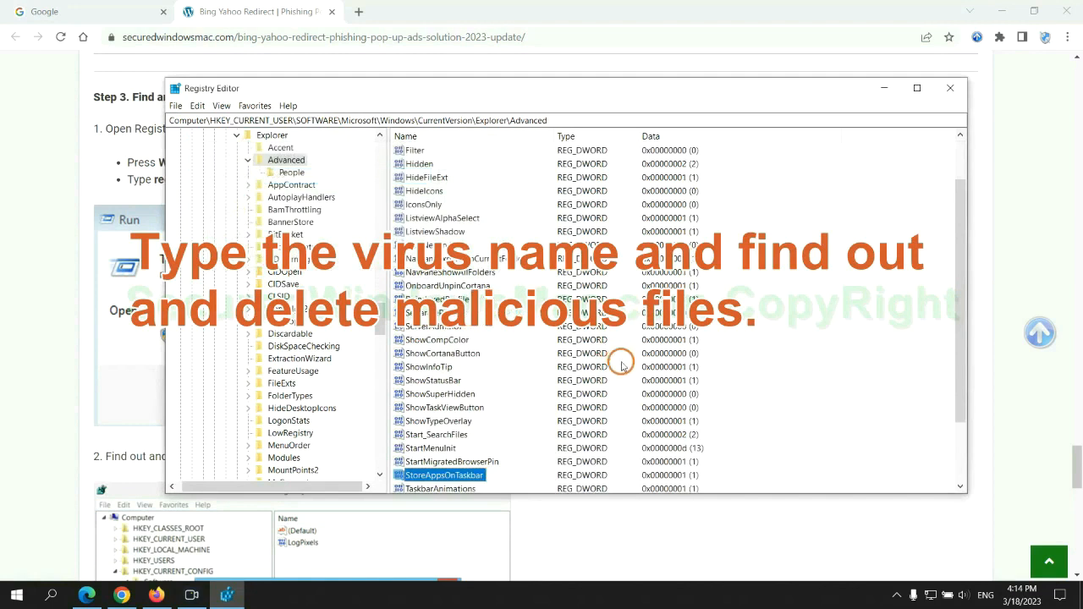
pyautogui.rightClick(444, 393)
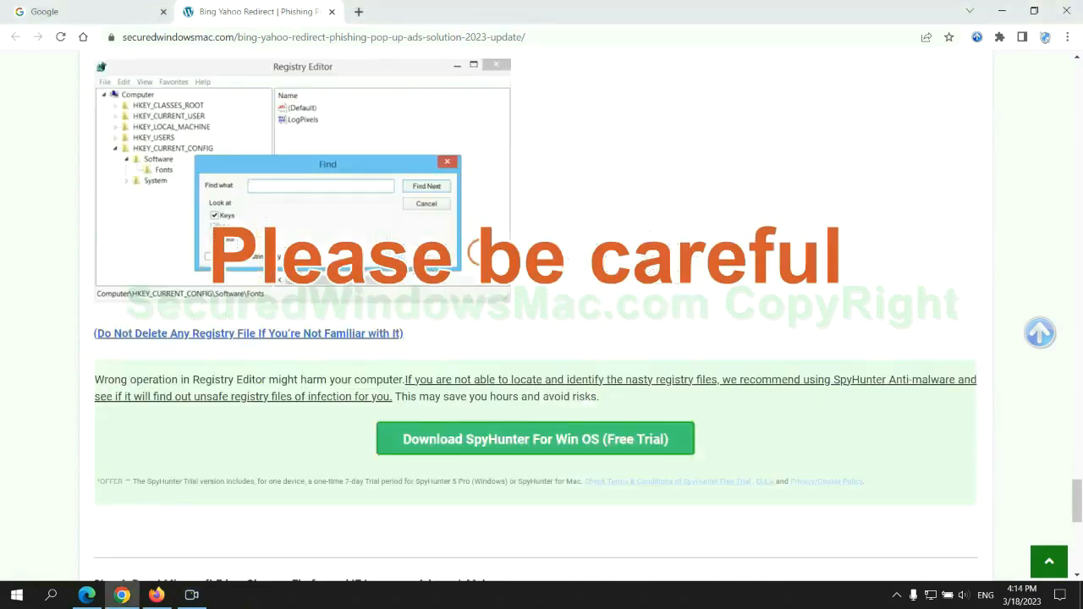
# Step: Scroll the guide down to Step 4 on resetting Edge, Chrome, Firefox and IE
pyautogui.scroll(-3)
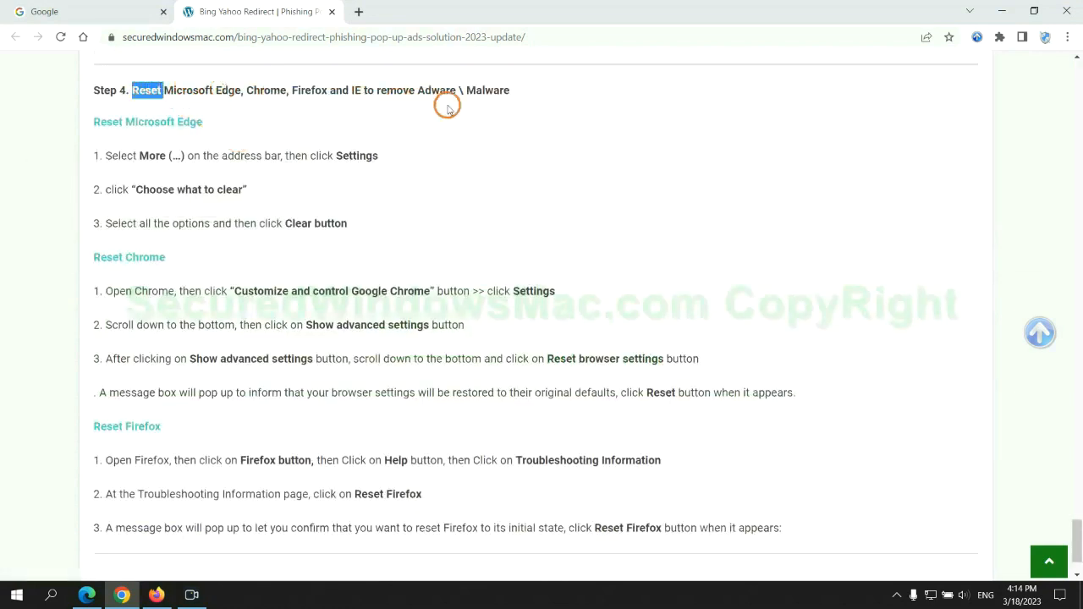
pyautogui.moveTo(81, 585)
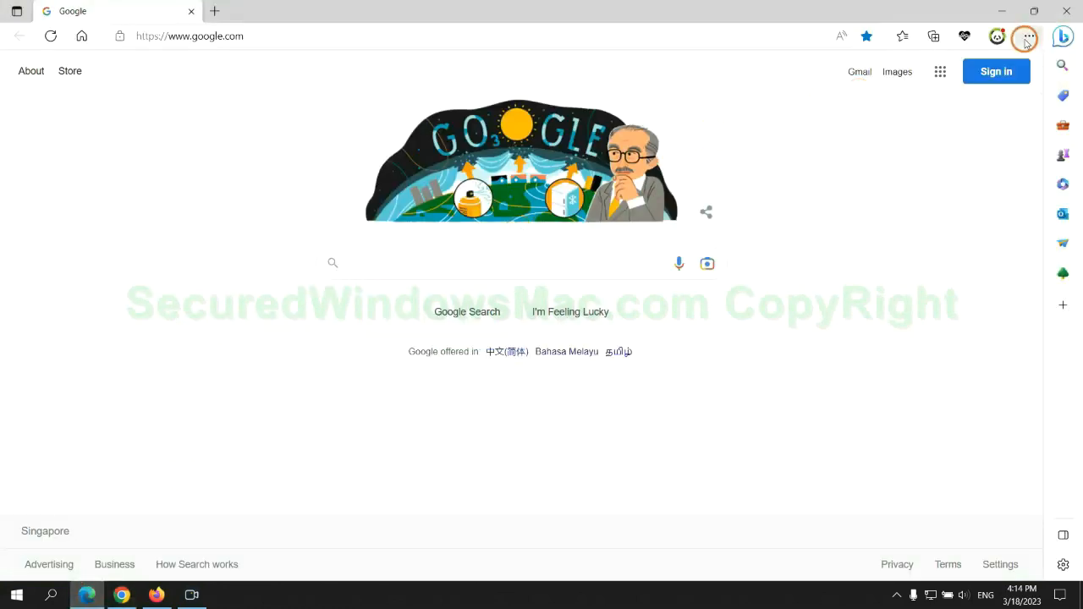
pyautogui.moveTo(851, 522)
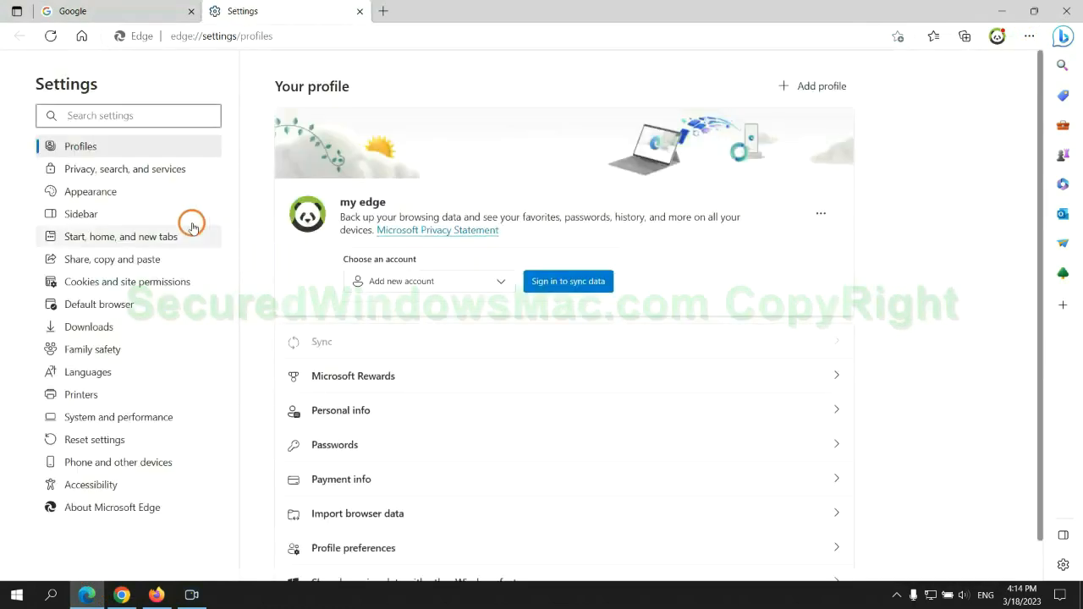
# Step: Go to Edge's Privacy, search, and services settings and choose what browsing data to clear
pyautogui.click(126, 168)
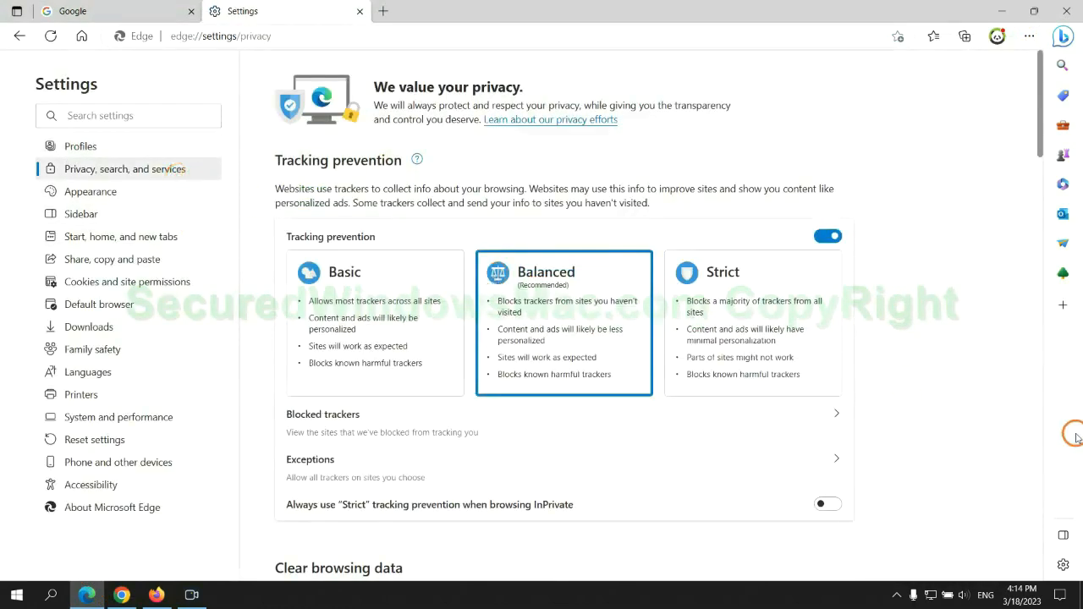
pyautogui.scroll(-3)
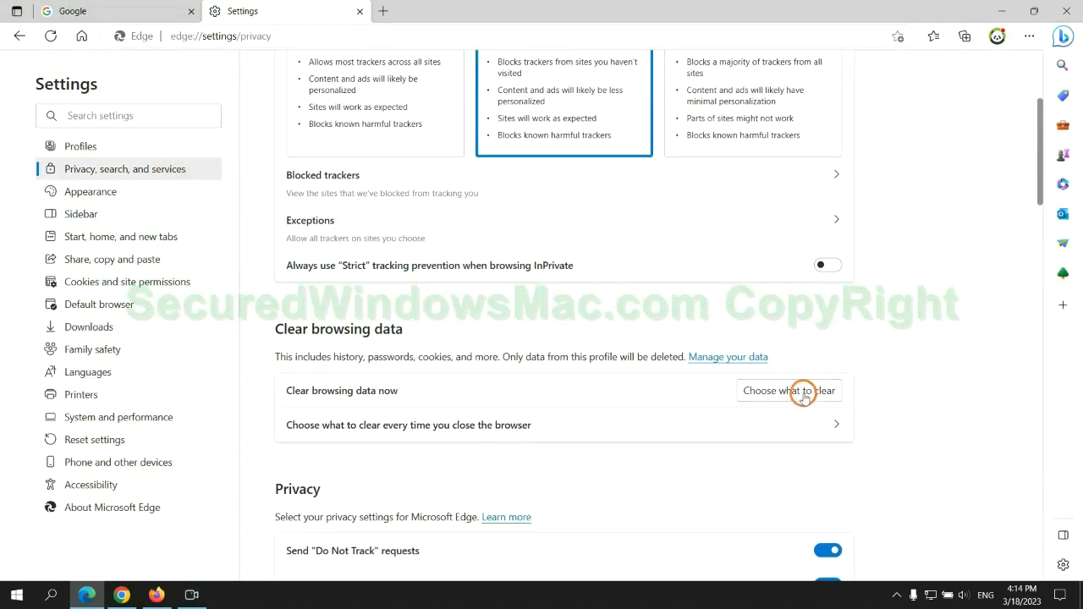
pyautogui.click(788, 390)
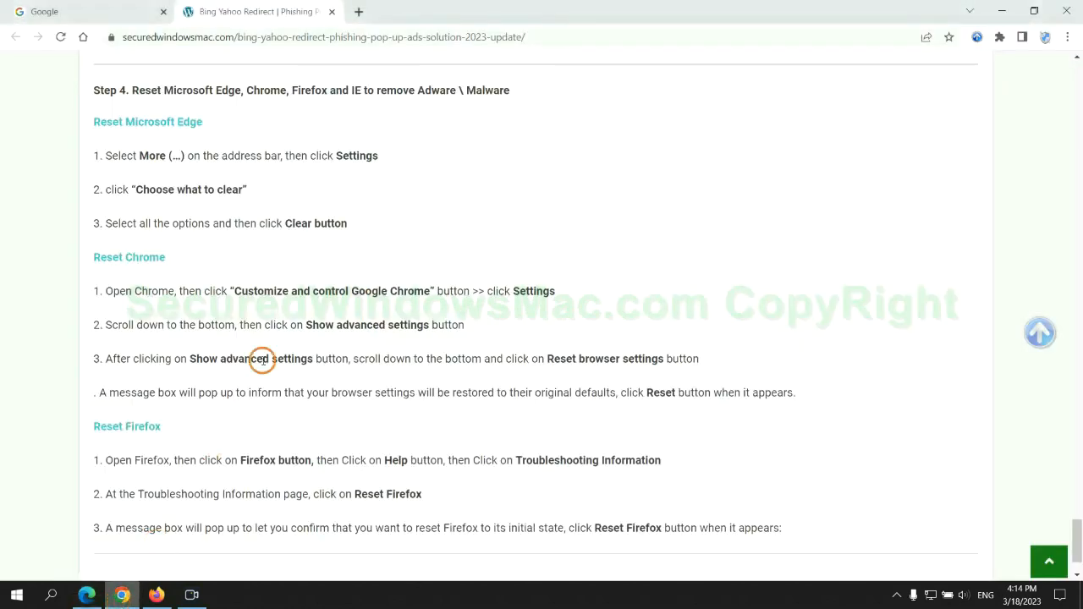
# Step: Restore Chrome's settings to their original defaults and confirm with Reset settings
pyautogui.click(1065, 41)
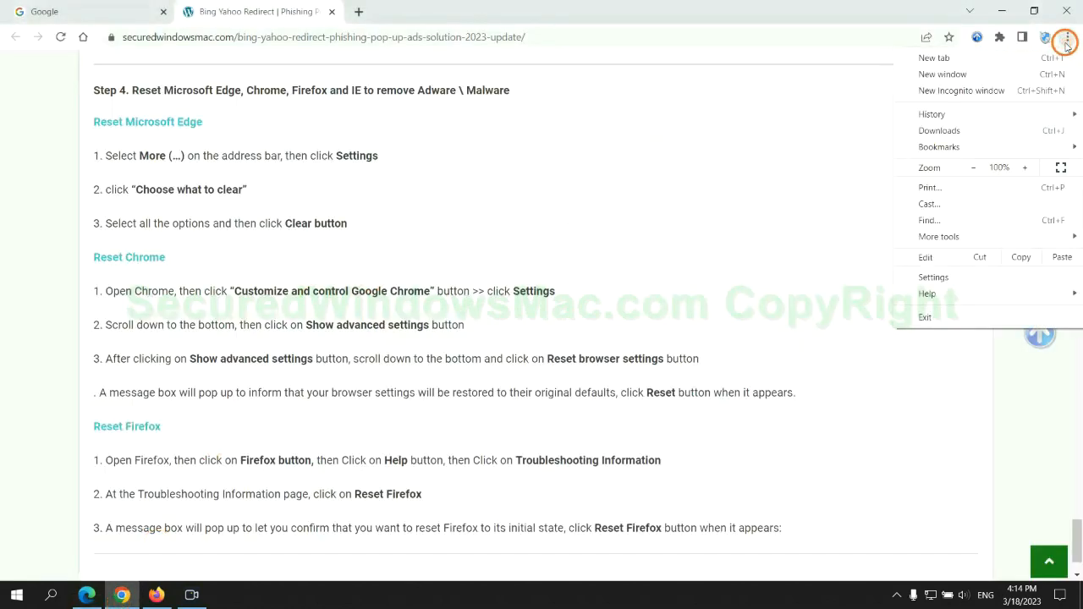
pyautogui.click(932, 277)
pyautogui.write('reset')
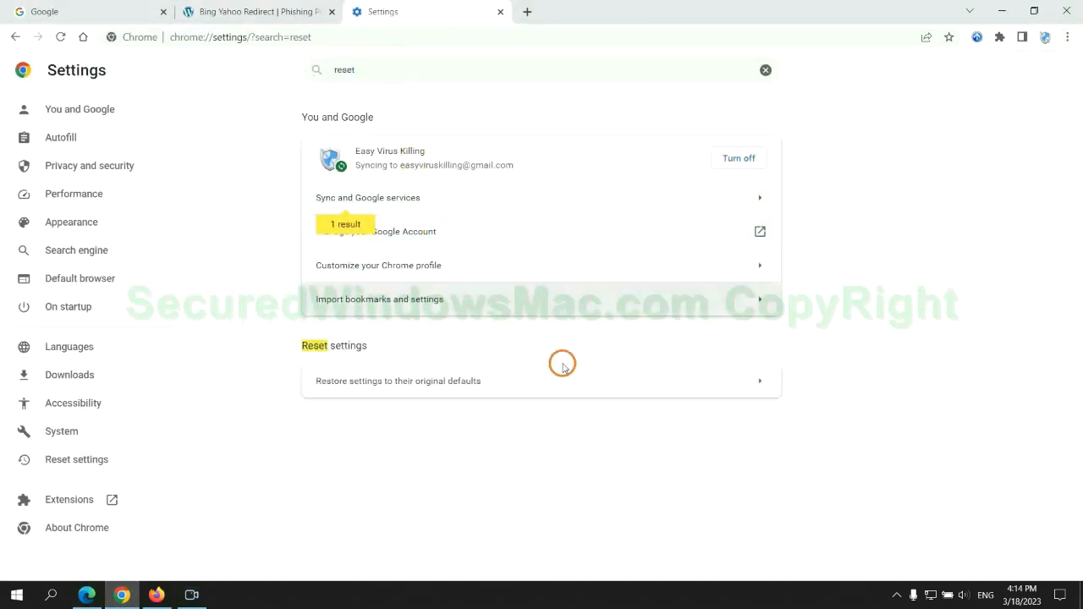
pyautogui.click(397, 381)
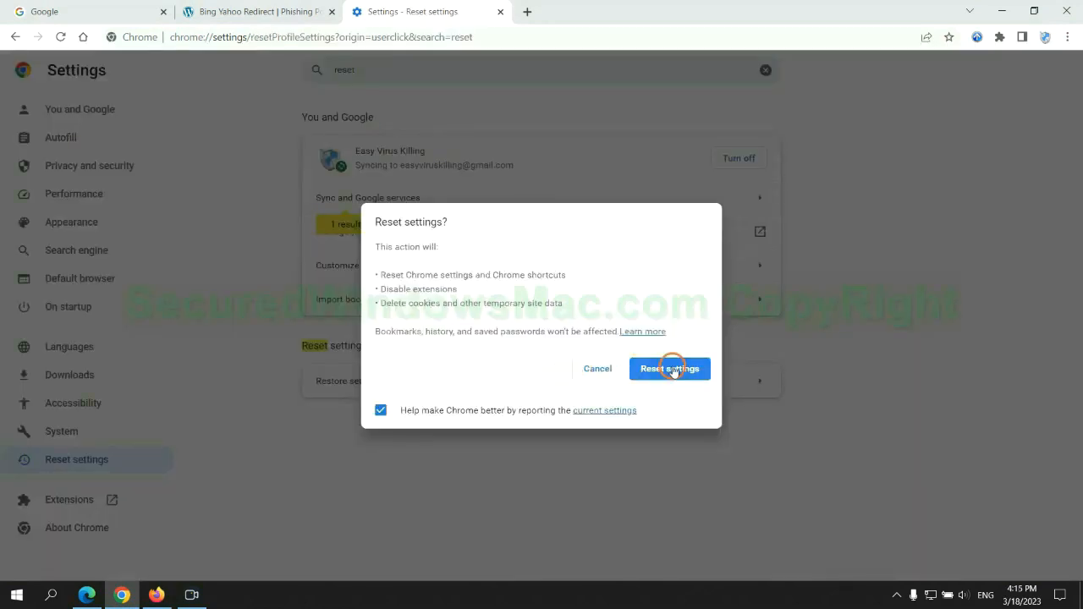
pyautogui.click(669, 368)
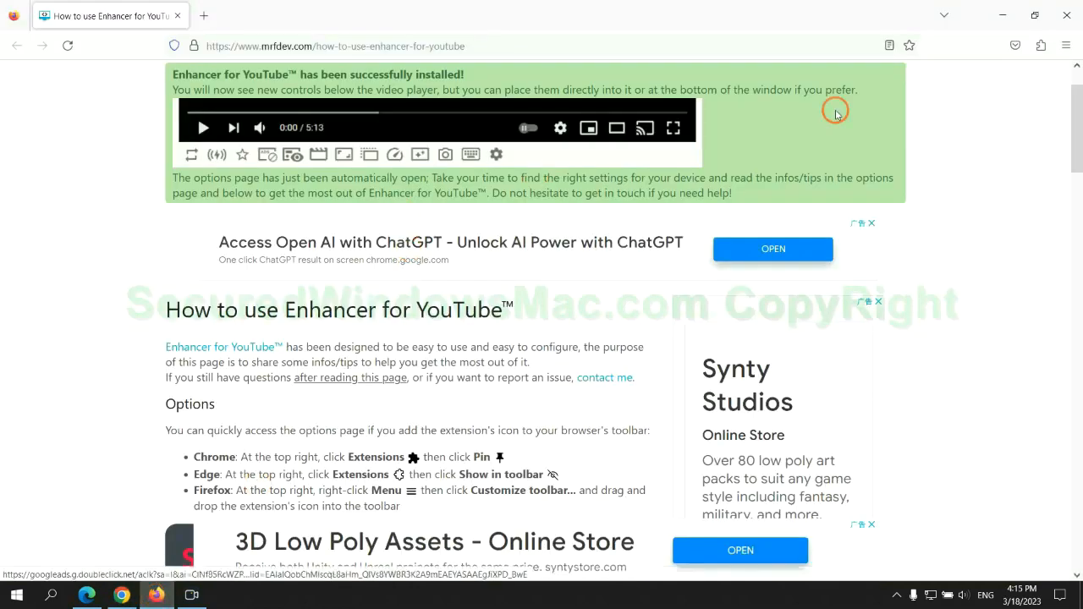
# Step: Reach Firefox's about:support page via the menu's Help > More troubleshooting information
pyautogui.click(1065, 44)
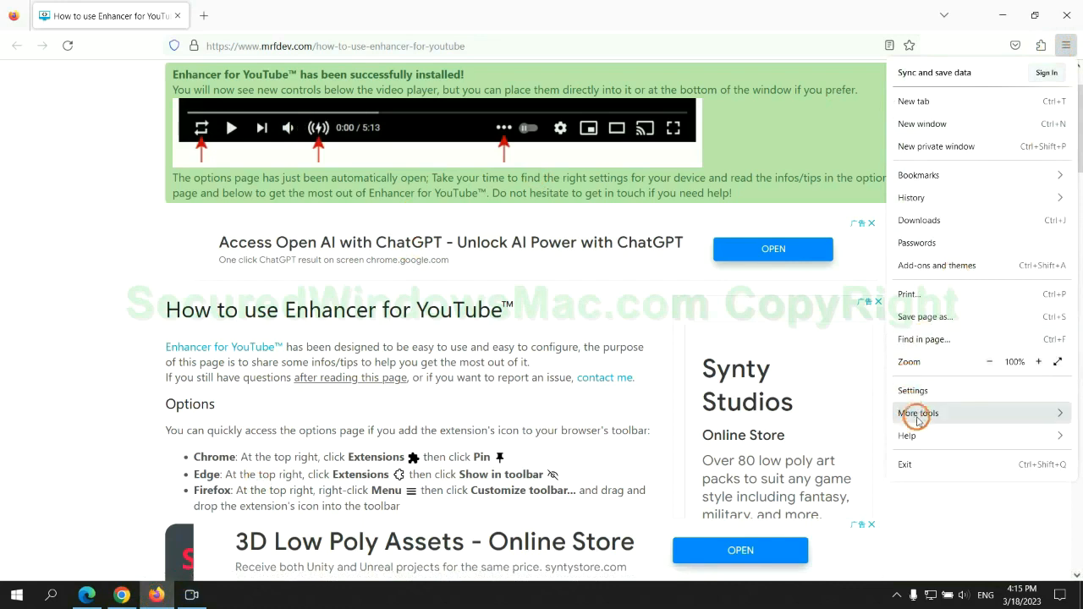
pyautogui.click(906, 436)
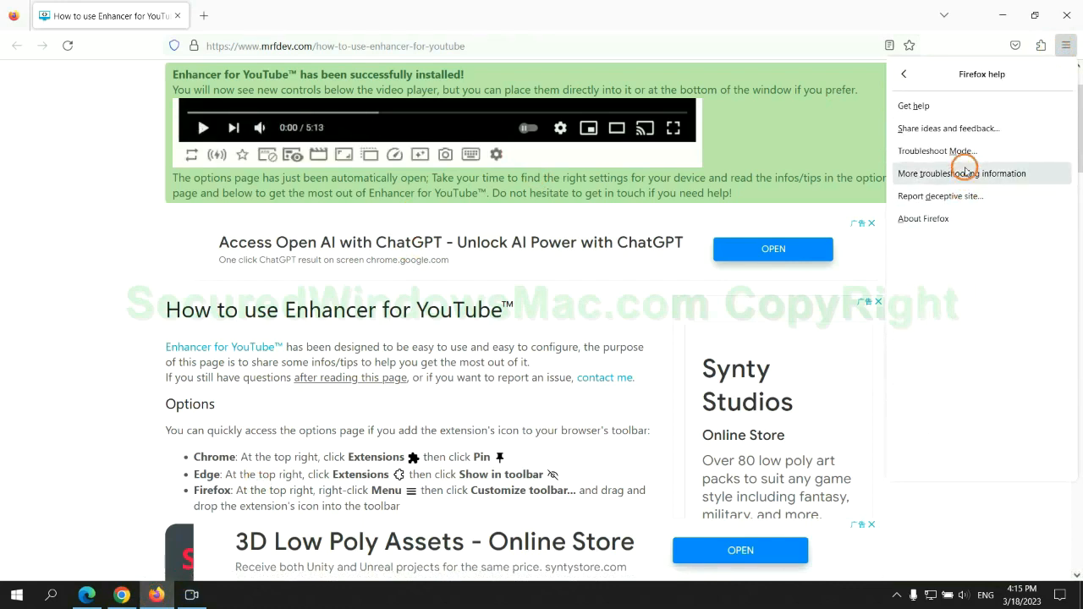
pyautogui.click(961, 172)
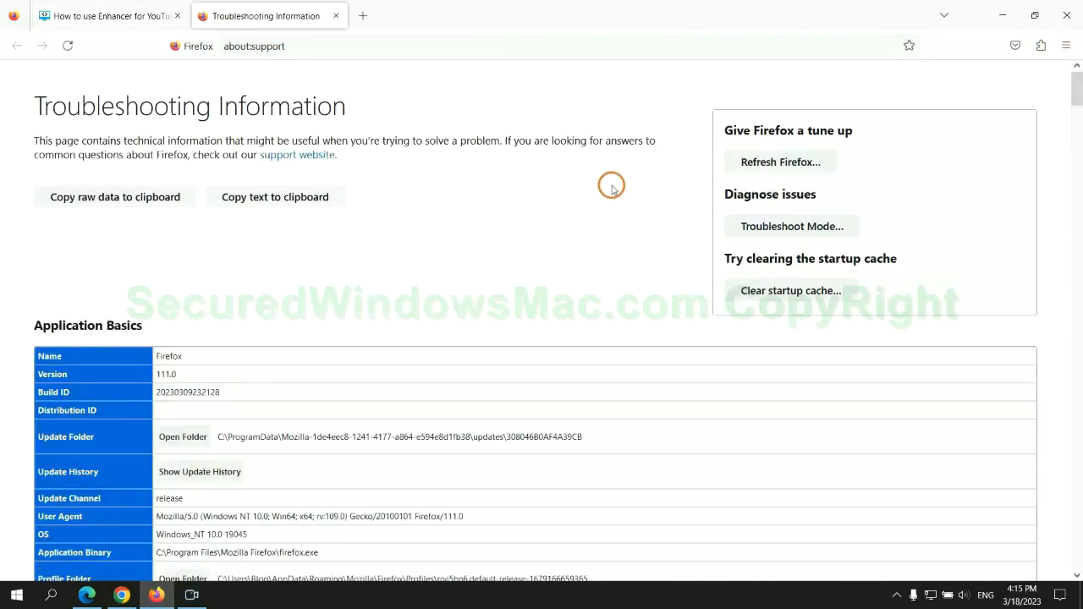
pyautogui.click(780, 162)
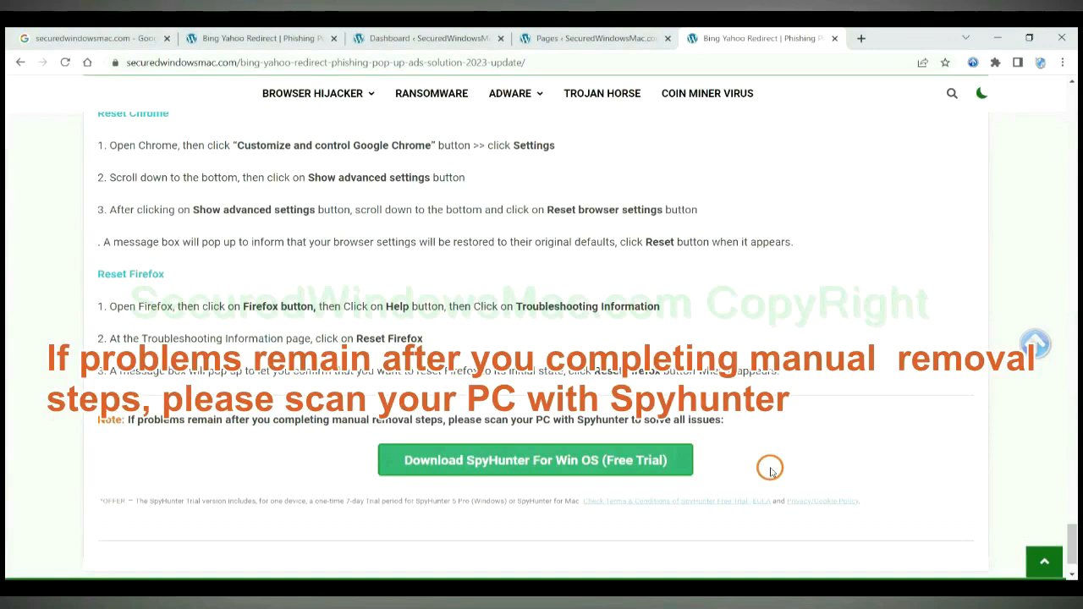
pyautogui.moveTo(142, 422)
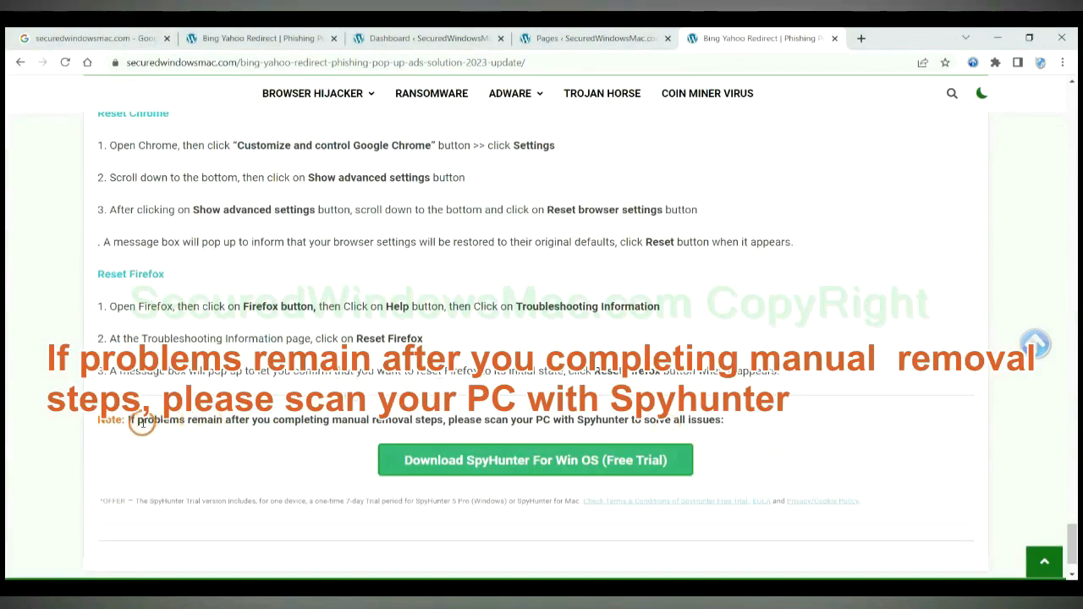